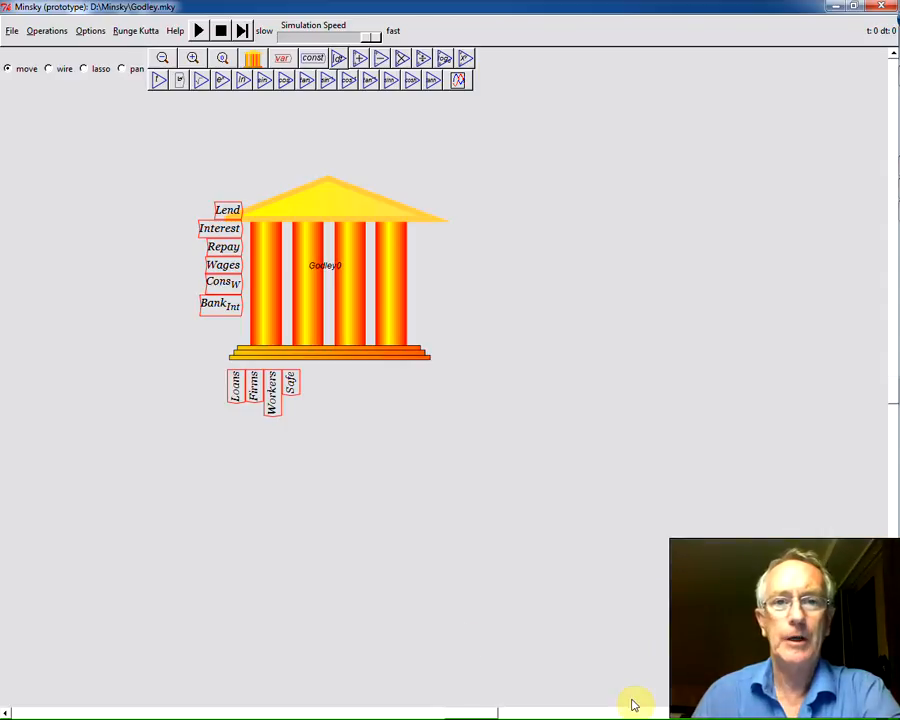
mouse_move(272, 480)
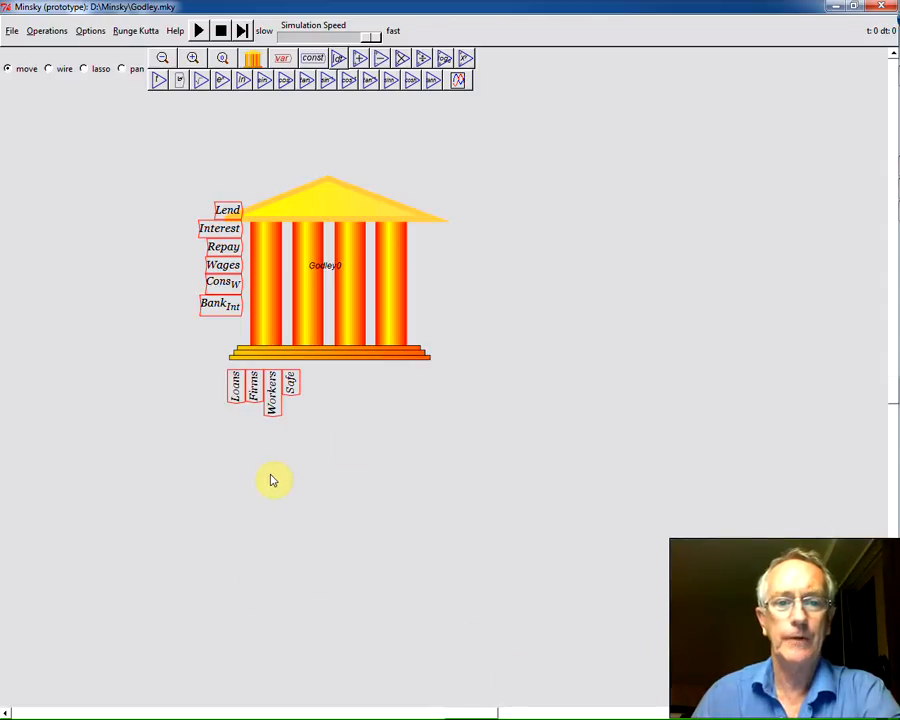
mouse_move(350, 290)
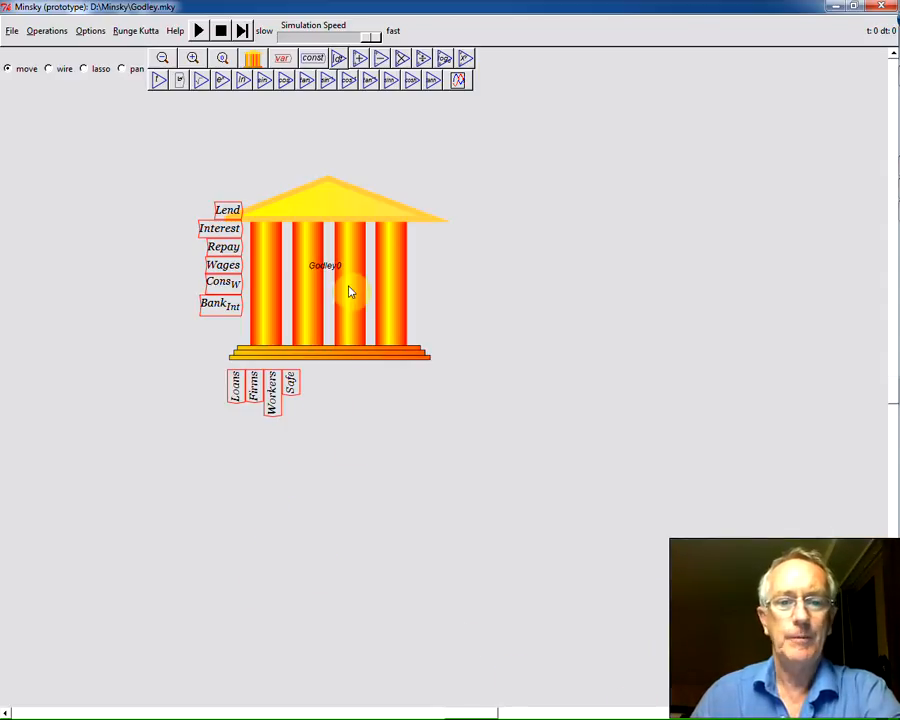
mouse_move(370, 270)
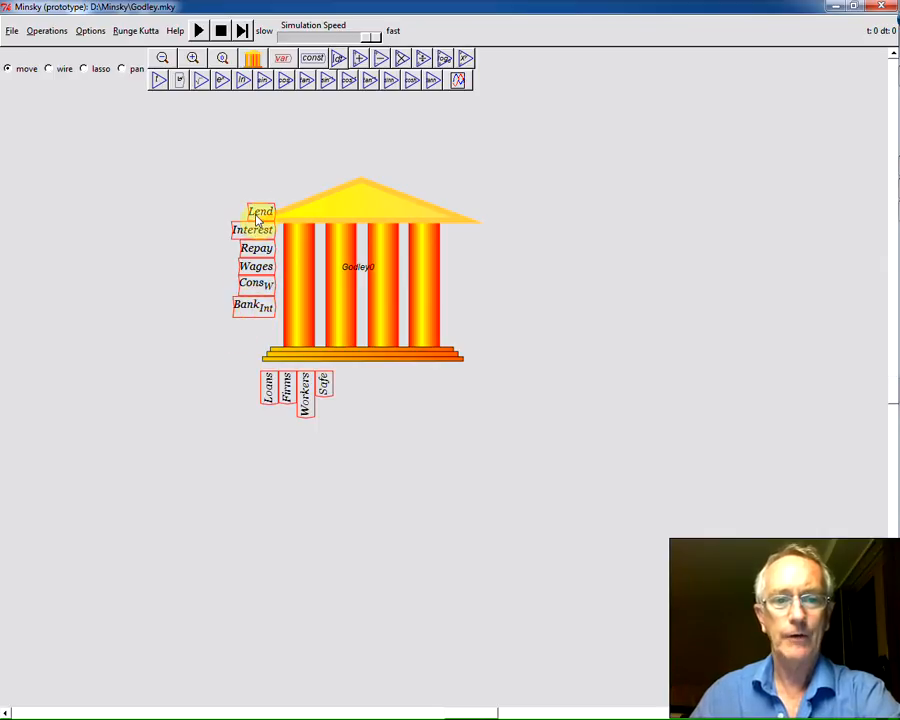
- Copy the Lend flow variable out of the bank's Godley table onto the canvas
right_click(260, 212)
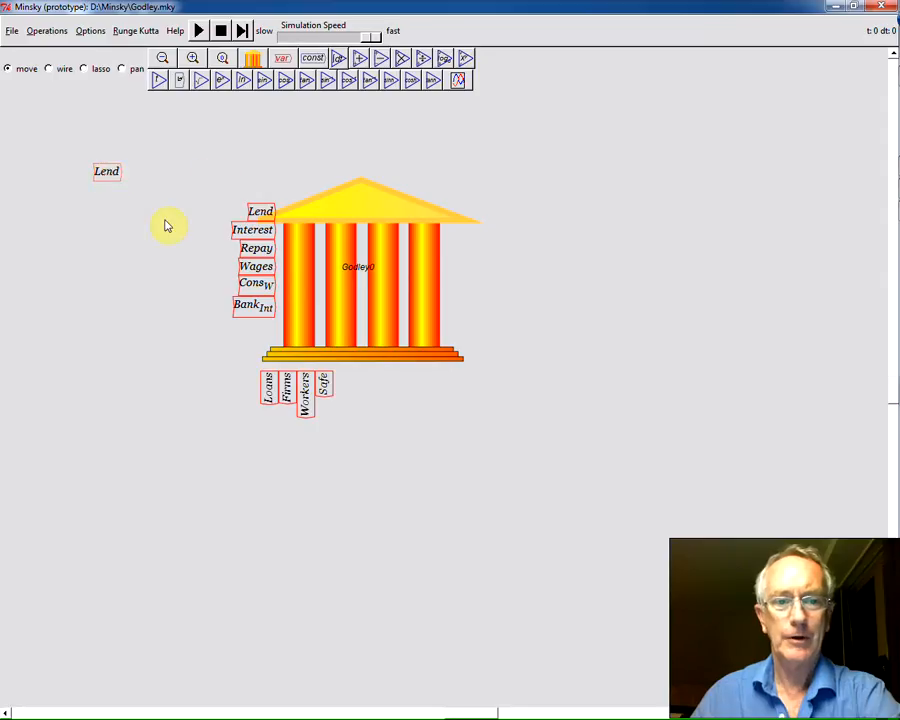
mouse_move(262, 352)
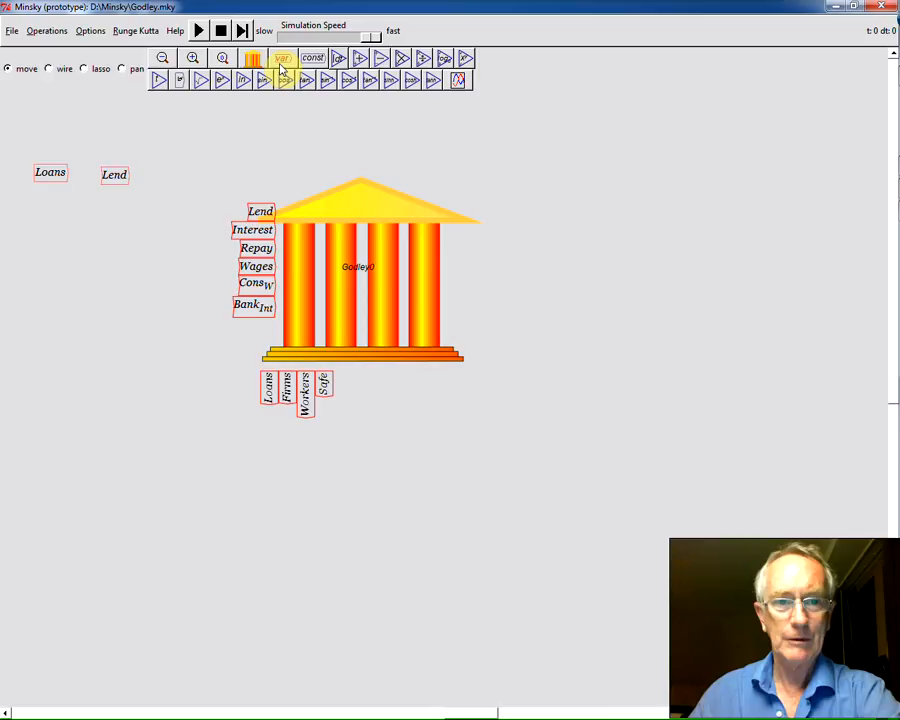
mouse_move(284, 68)
text(0.1)
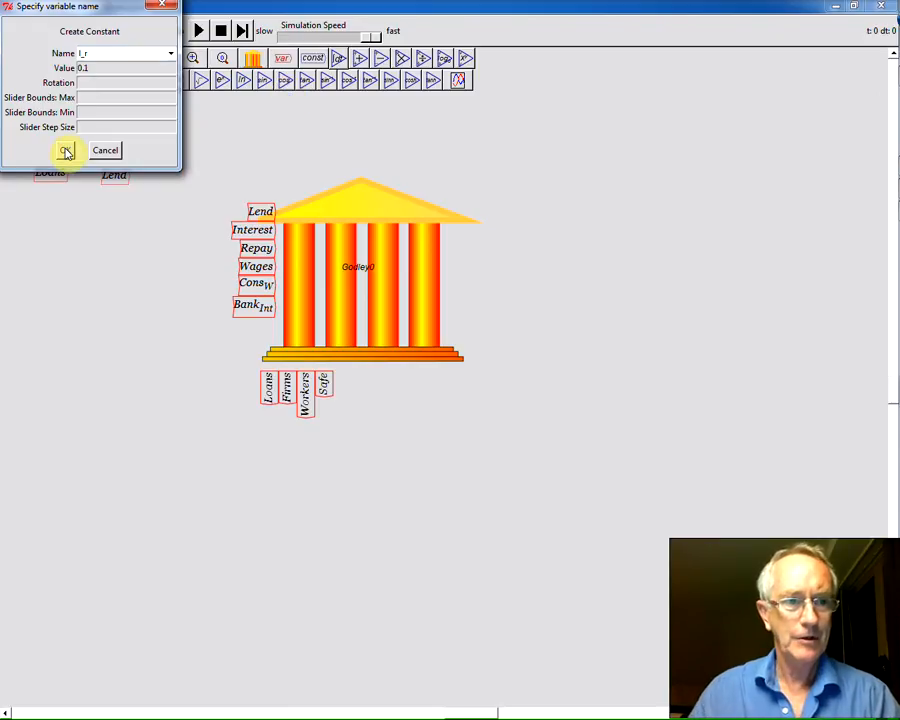
- Confirm the new 0.1 constant so Lend can be computed as Loans × 0.1
click(66, 150)
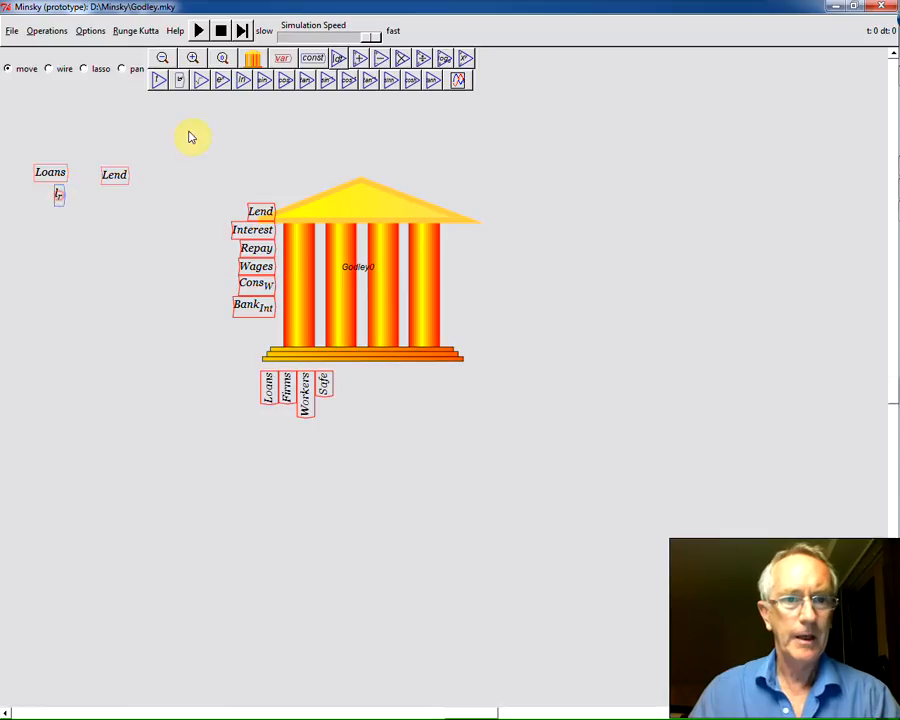
mouse_move(88, 192)
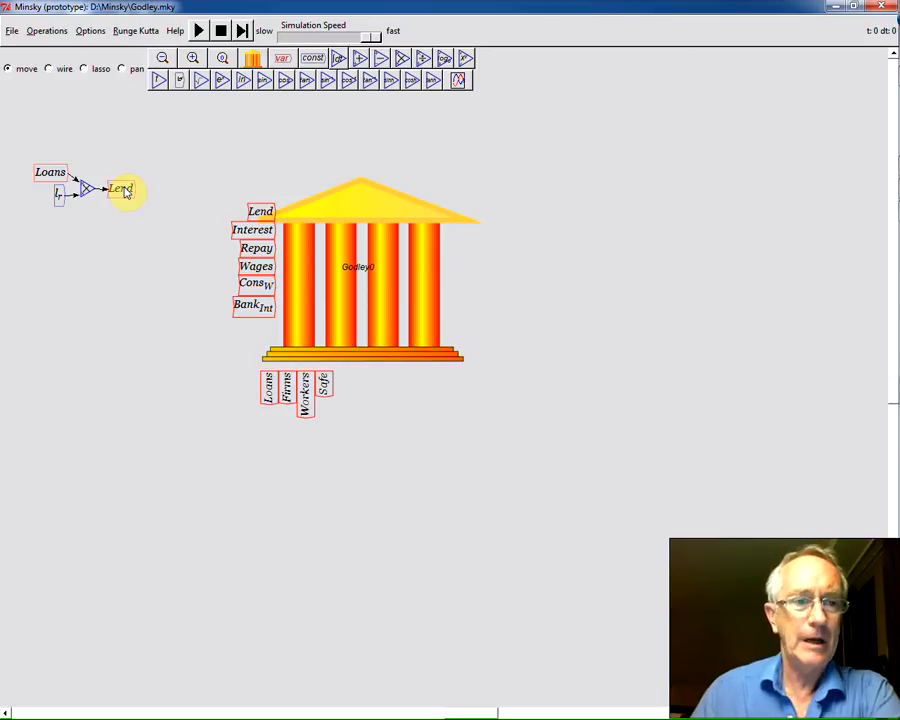
mouse_move(90, 216)
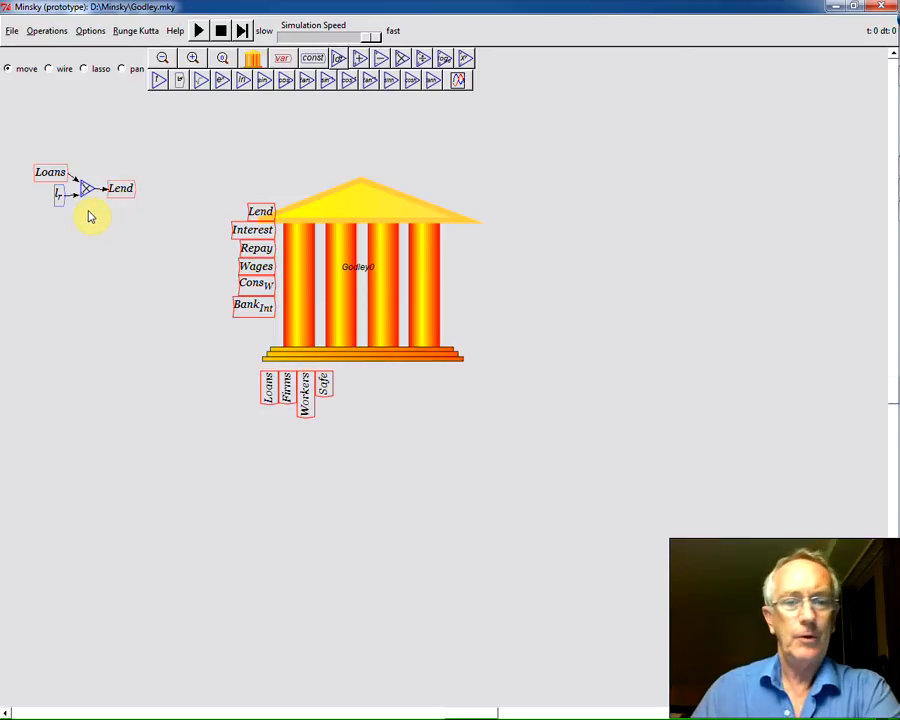
mouse_move(88, 208)
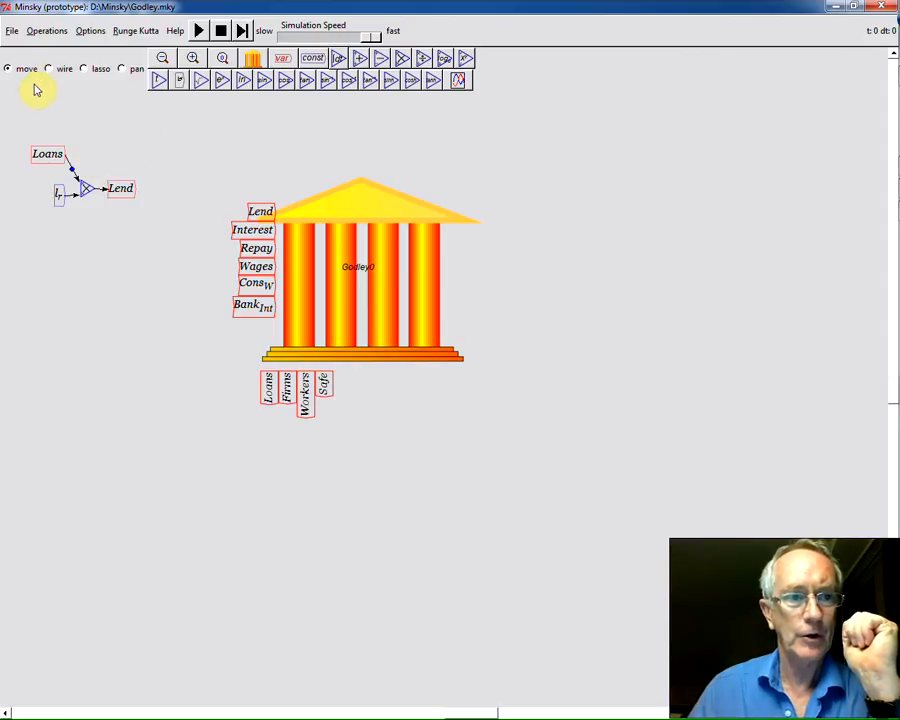
- Adjust the program options and bring up the operations list for a second constant
click(90, 30)
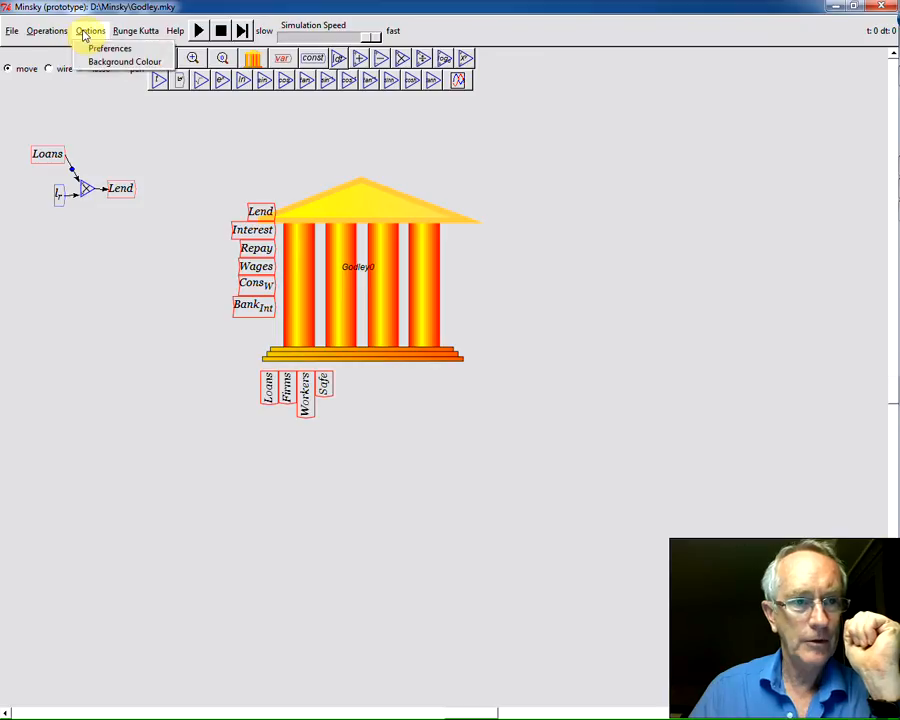
click(110, 48)
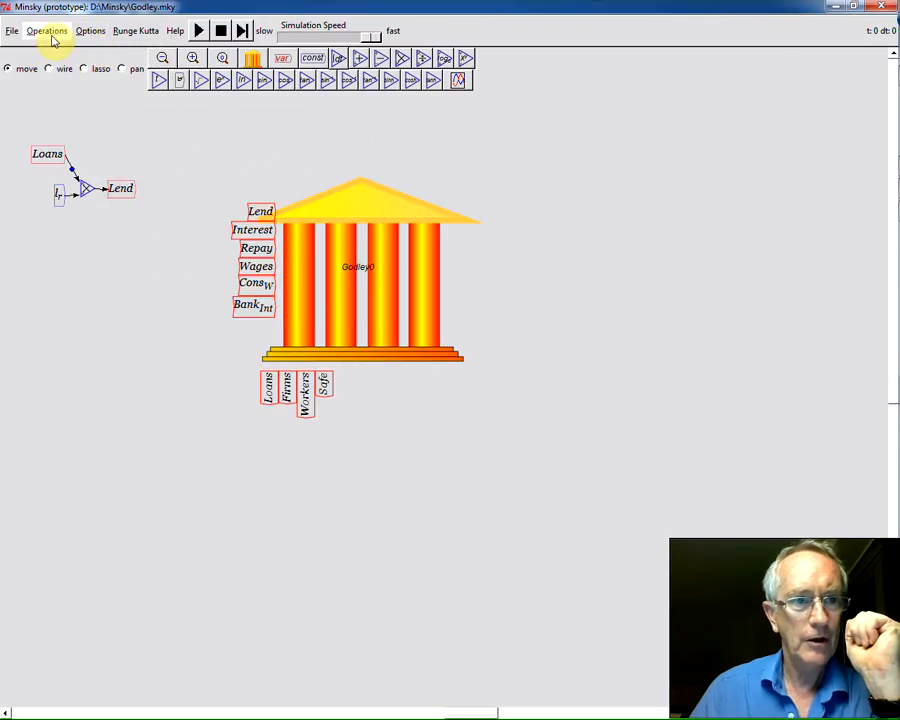
click(12, 30)
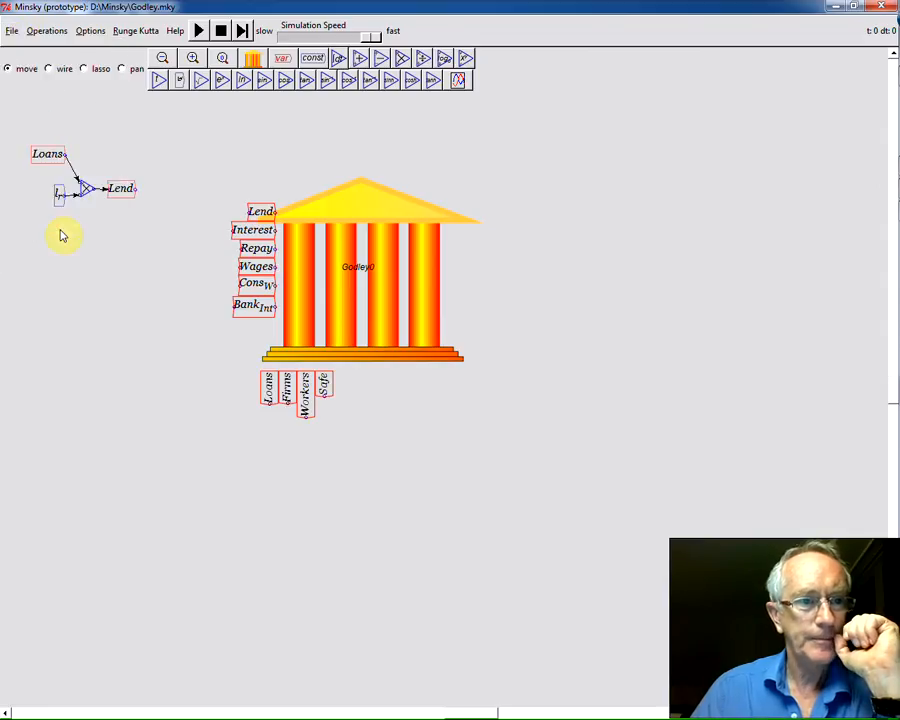
mouse_move(72, 102)
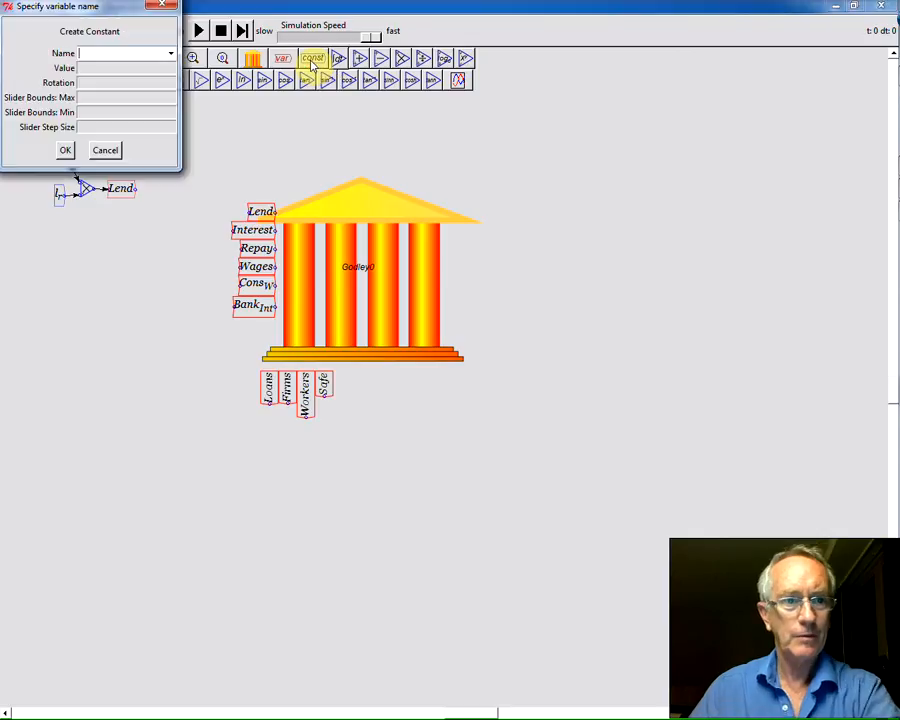
- Create the interest-rate constant r valued 0.03 to multiply with Loans into Interest
text(r_l)
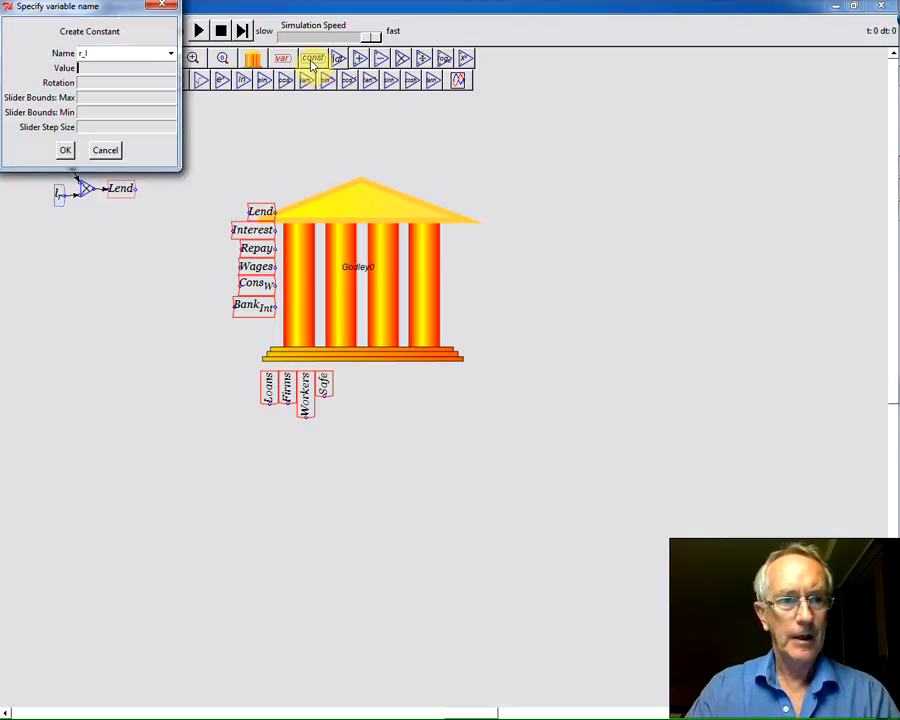
text(0.03)
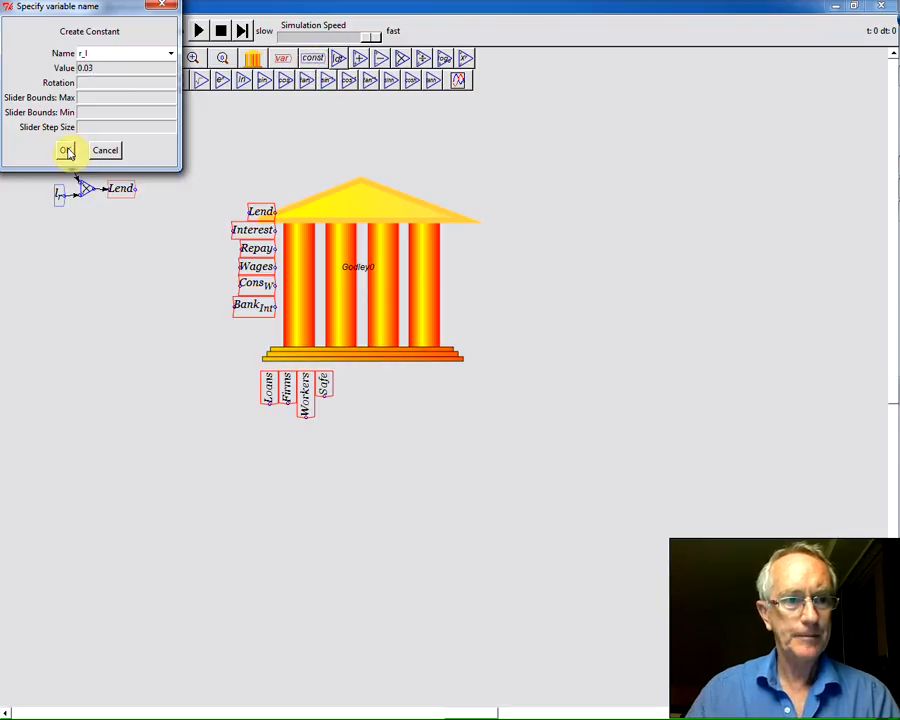
click(66, 150)
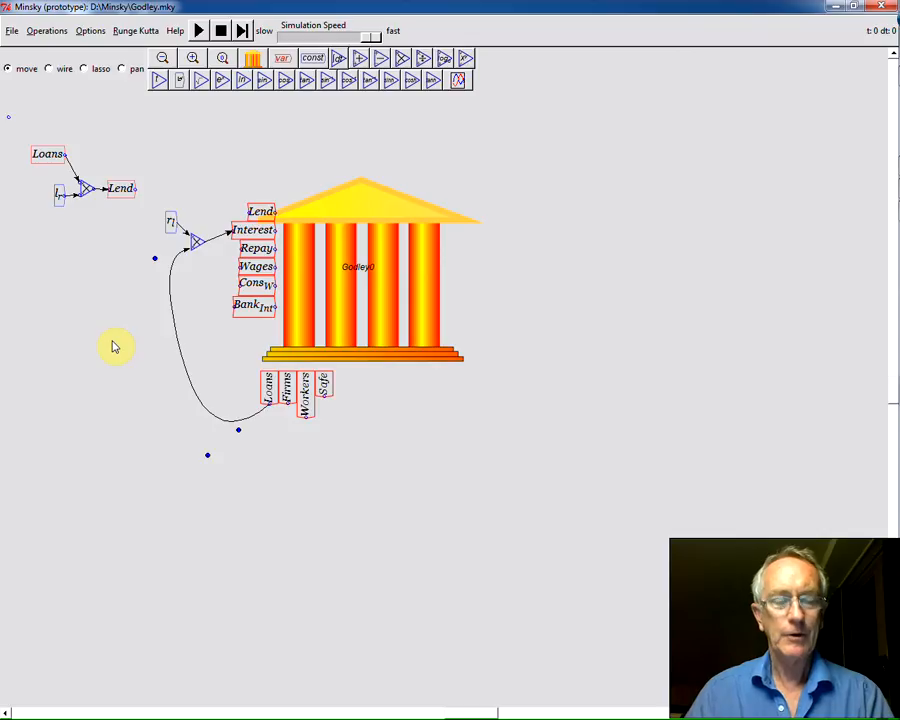
mouse_move(404, 292)
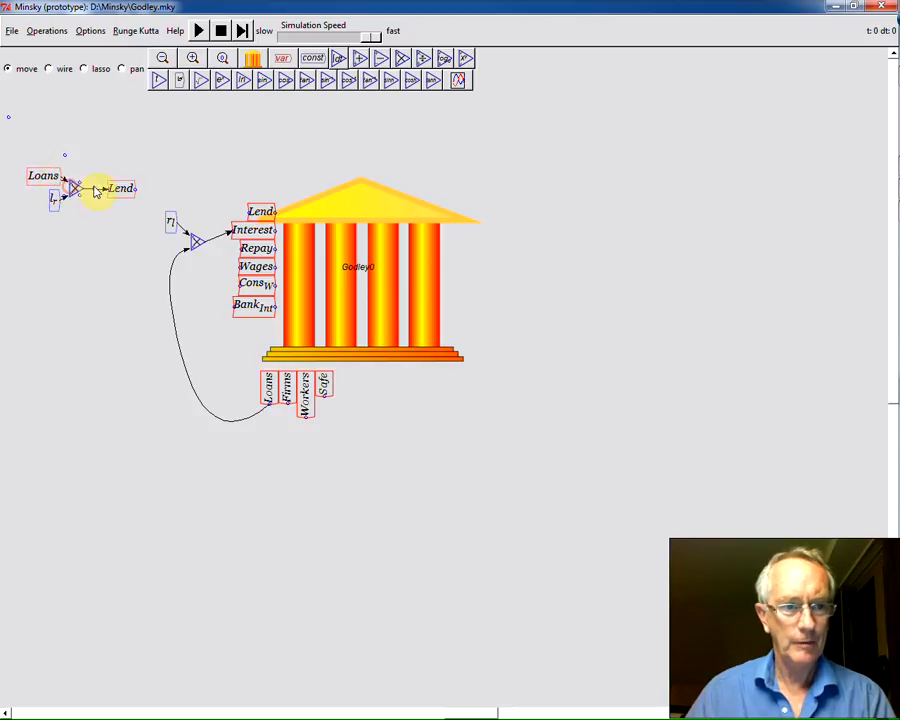
mouse_move(84, 204)
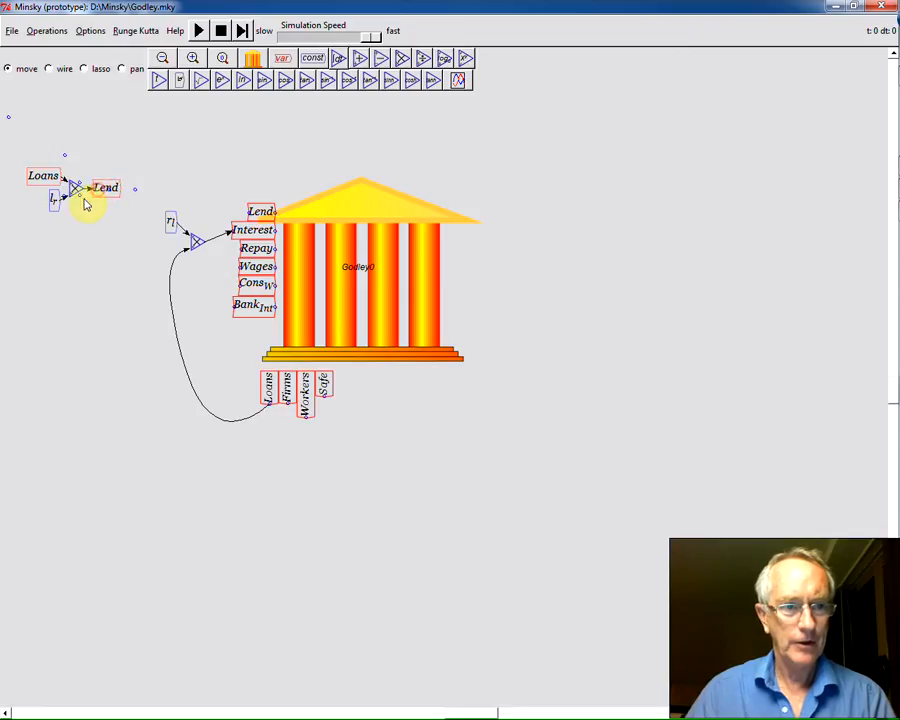
click(12, 30)
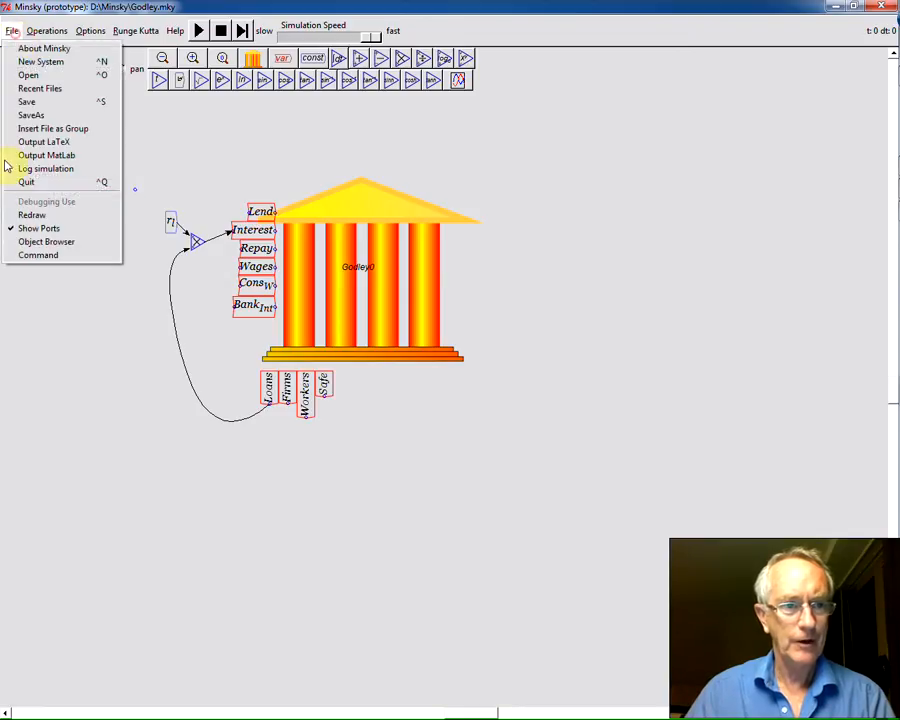
click(12, 30)
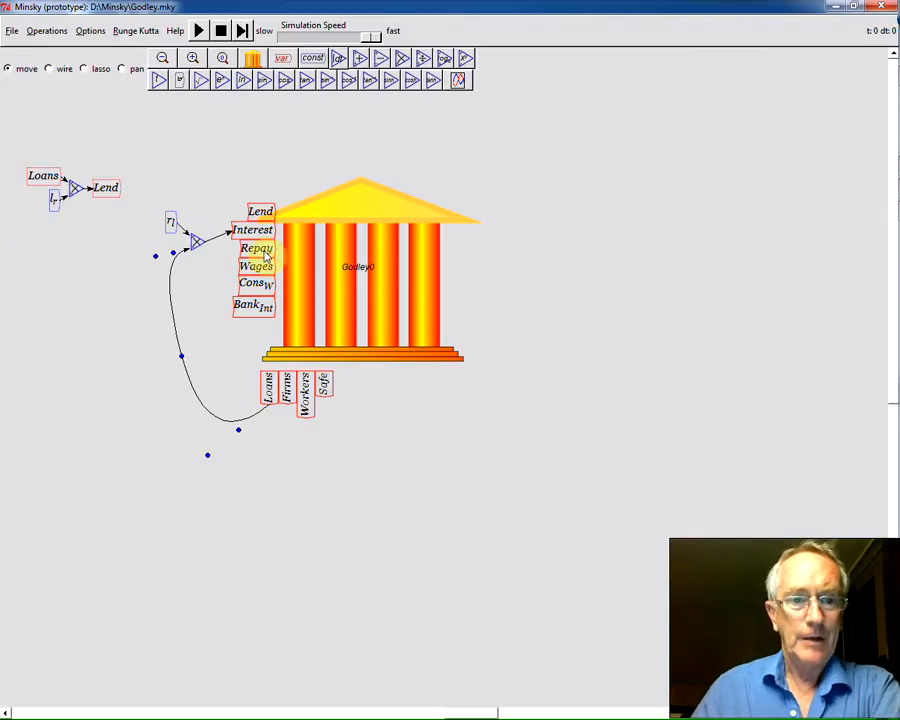
- Copy Repay and Loans out and create the repayment-rate constant _r = 0.05 feeding Repay
right_click(256, 248)
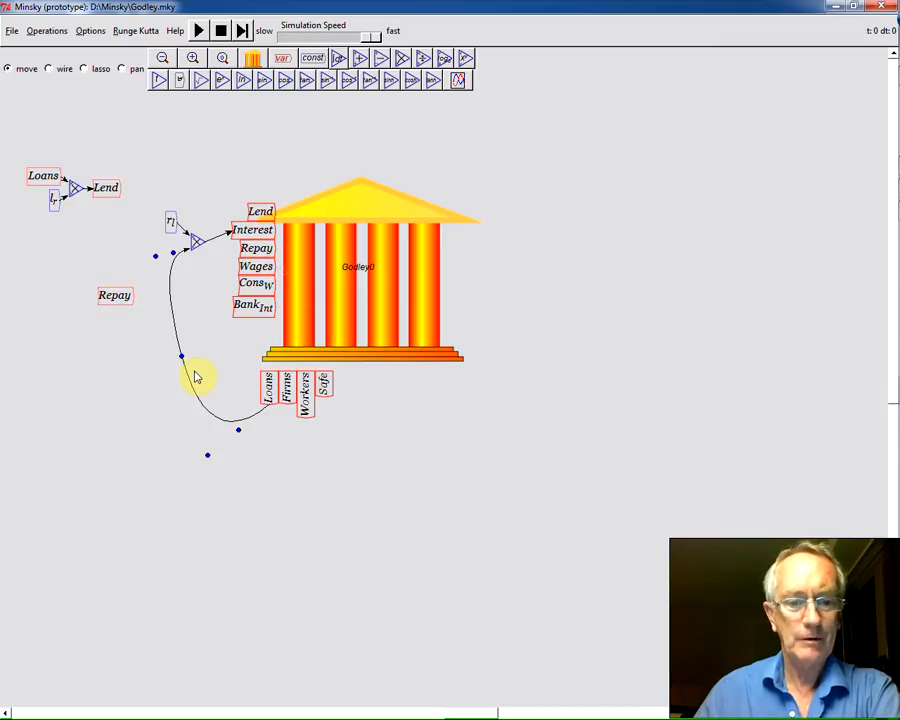
mouse_move(32, 196)
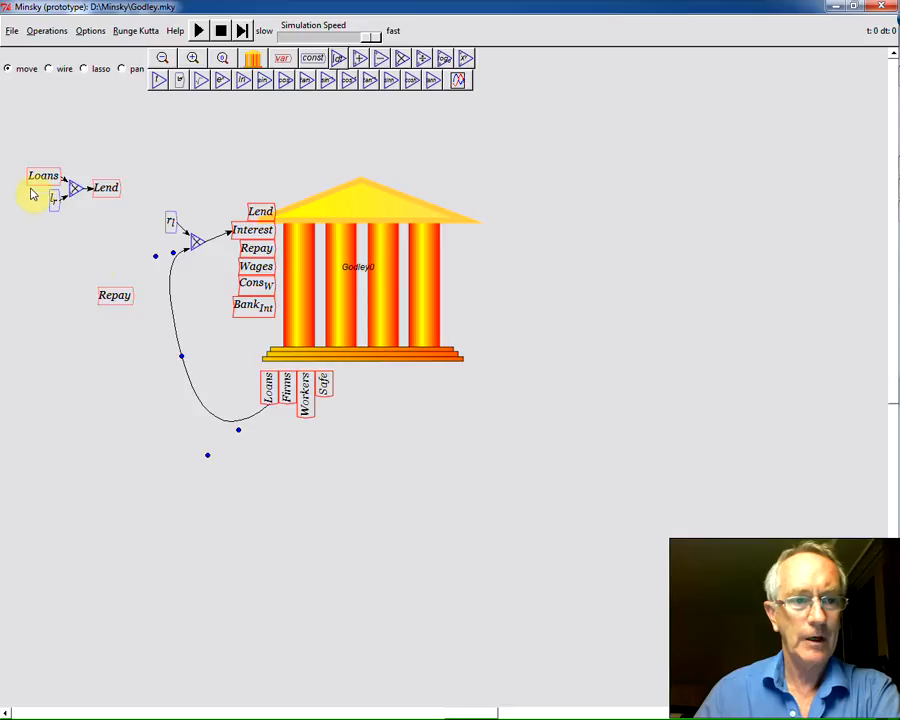
right_click(44, 176)
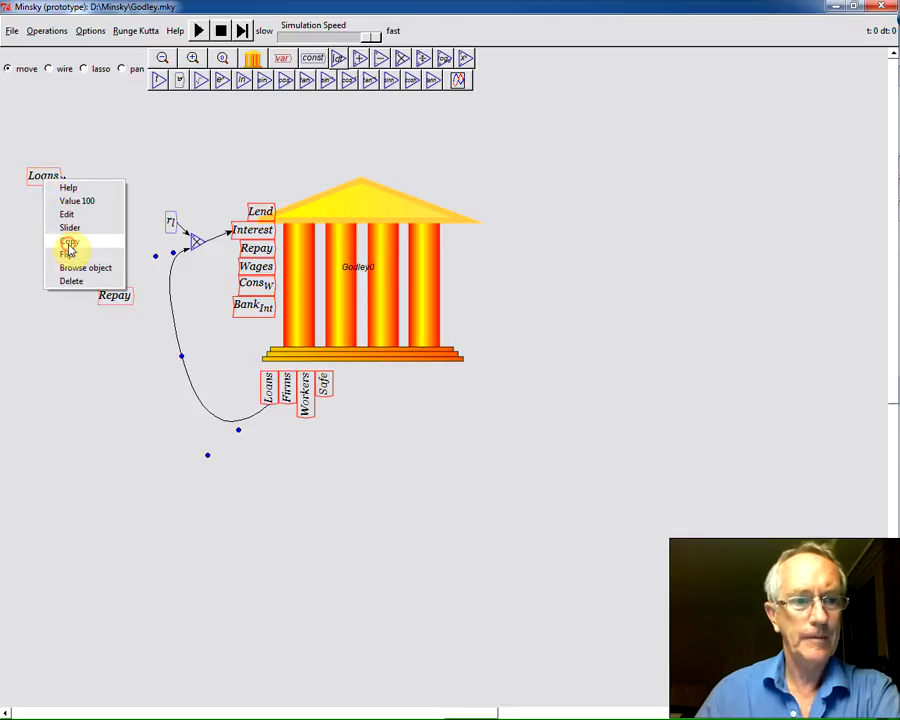
click(70, 248)
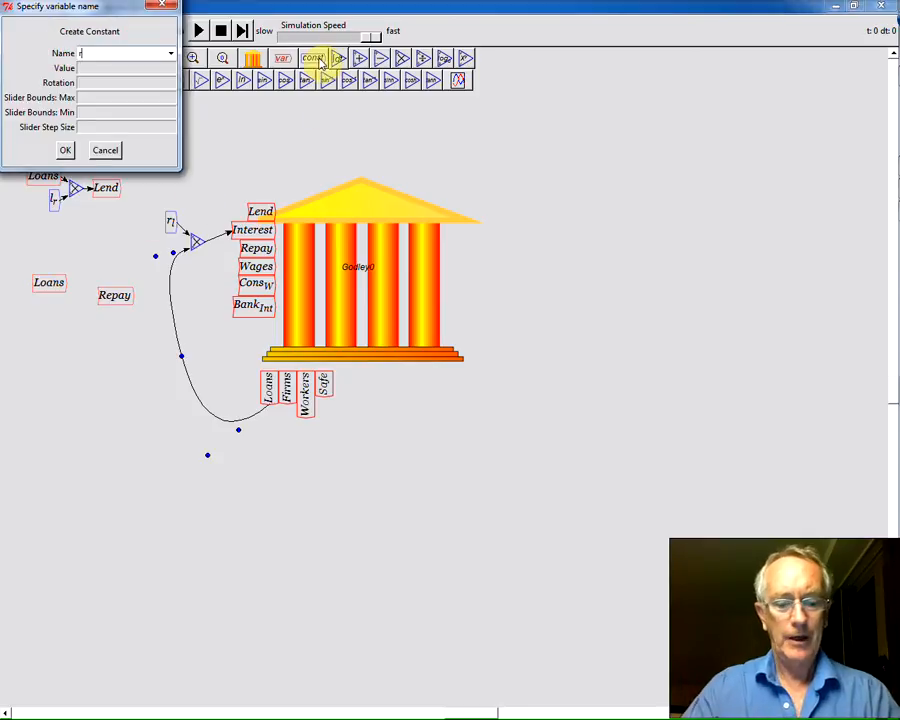
text(_r)
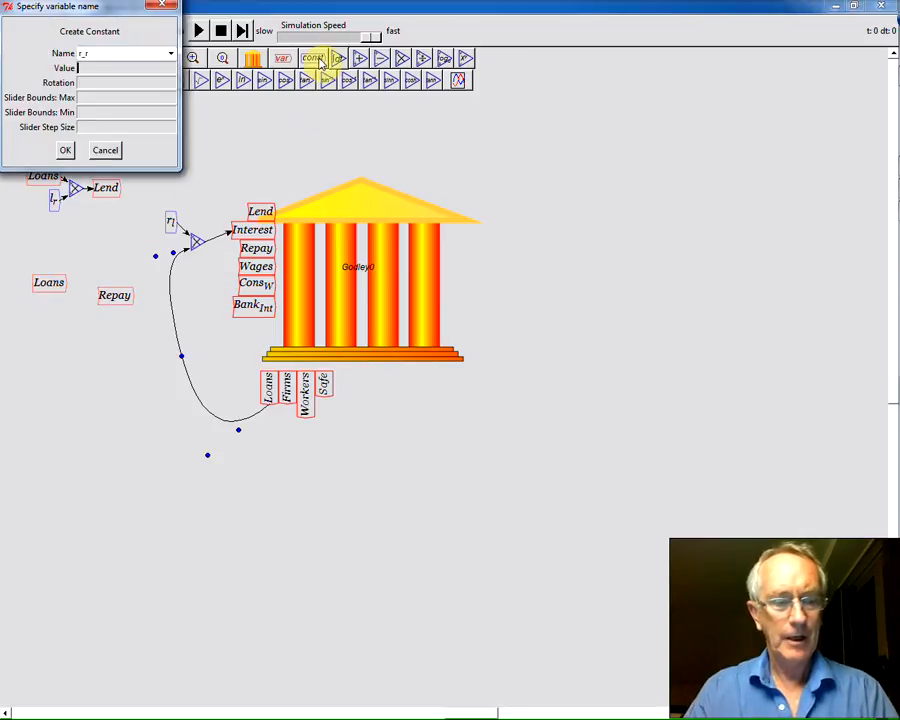
text(0.05)
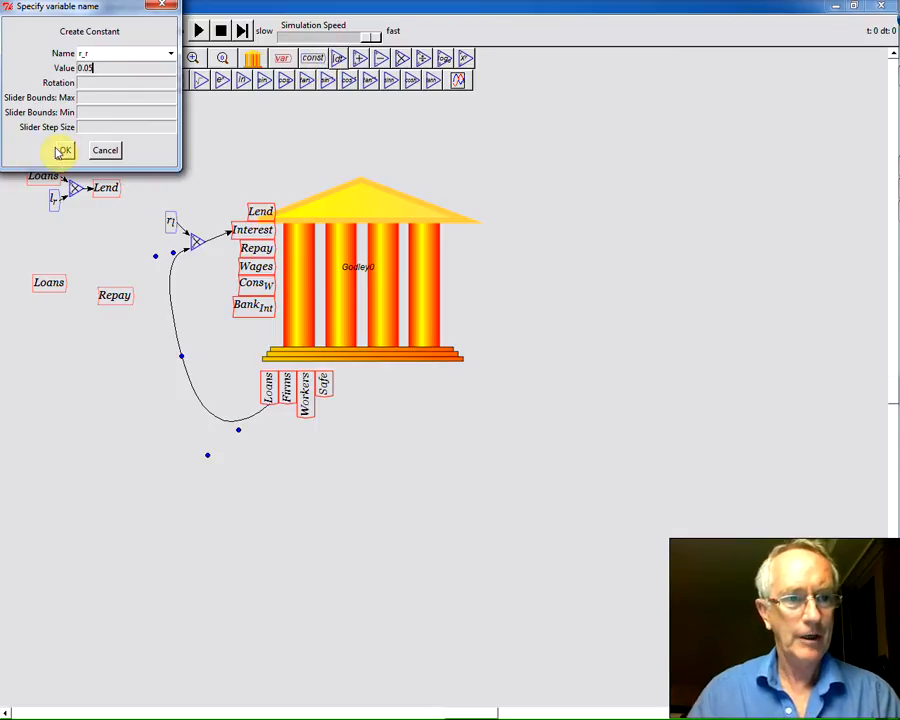
click(62, 150)
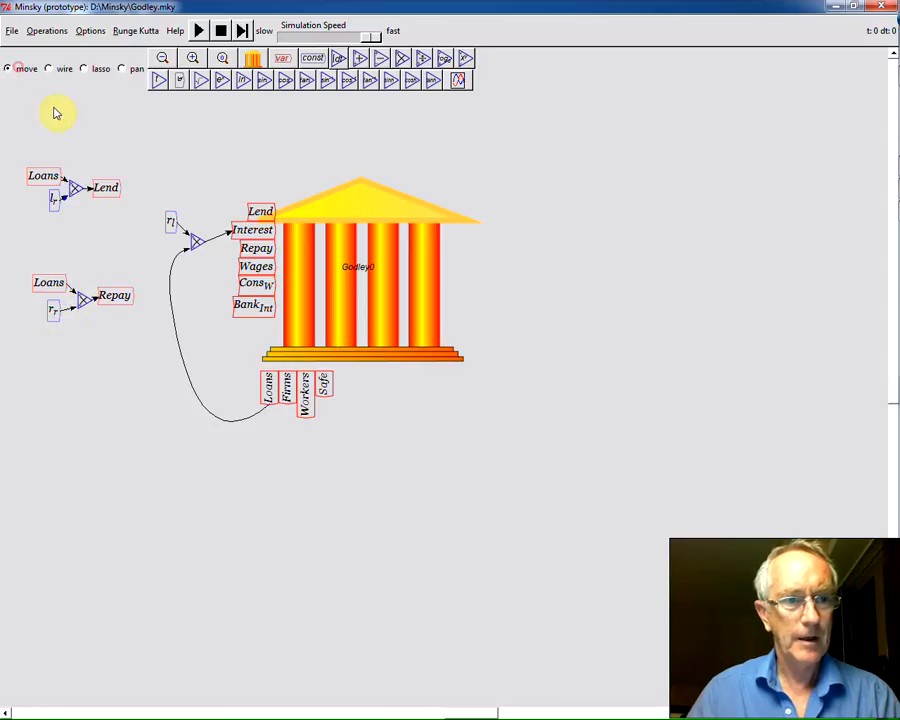
- Copy Wages out and create a constant valued 3 so Wages equals Firms × 3
right_click(256, 268)
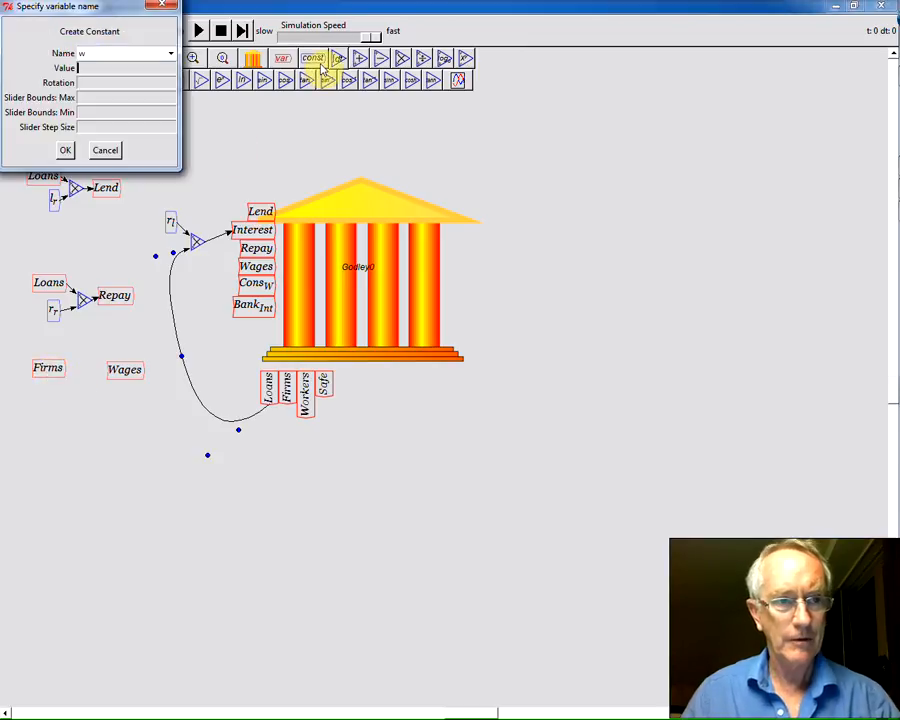
text(3)
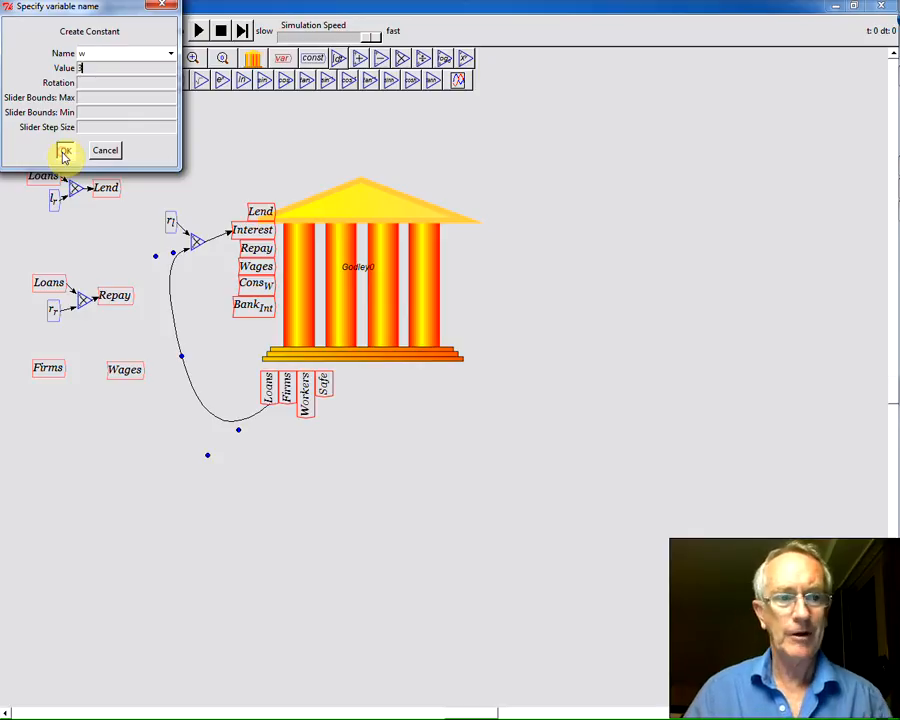
click(64, 150)
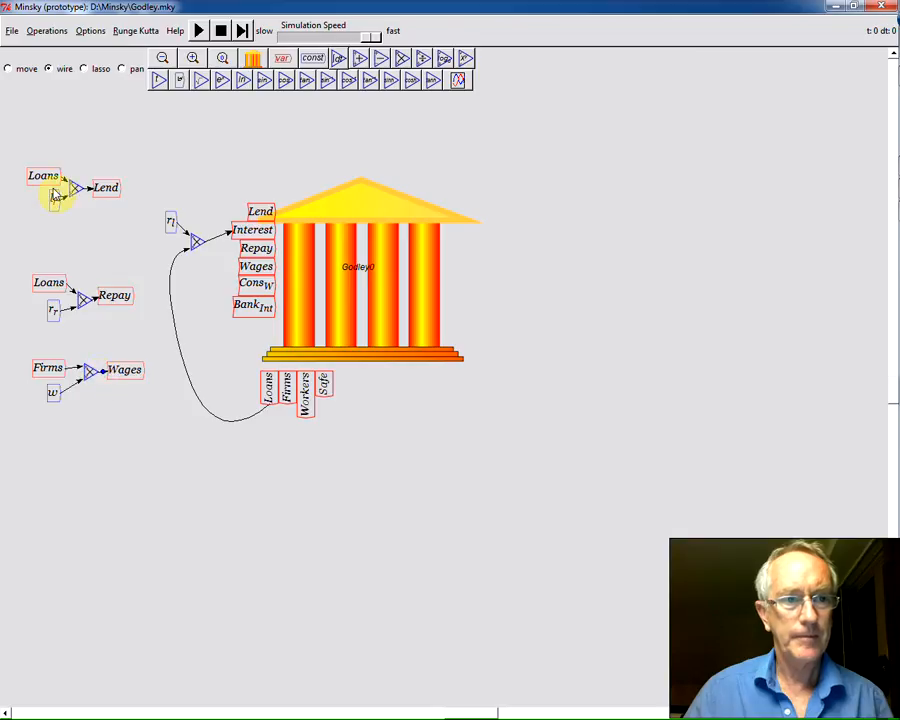
right_click(252, 284)
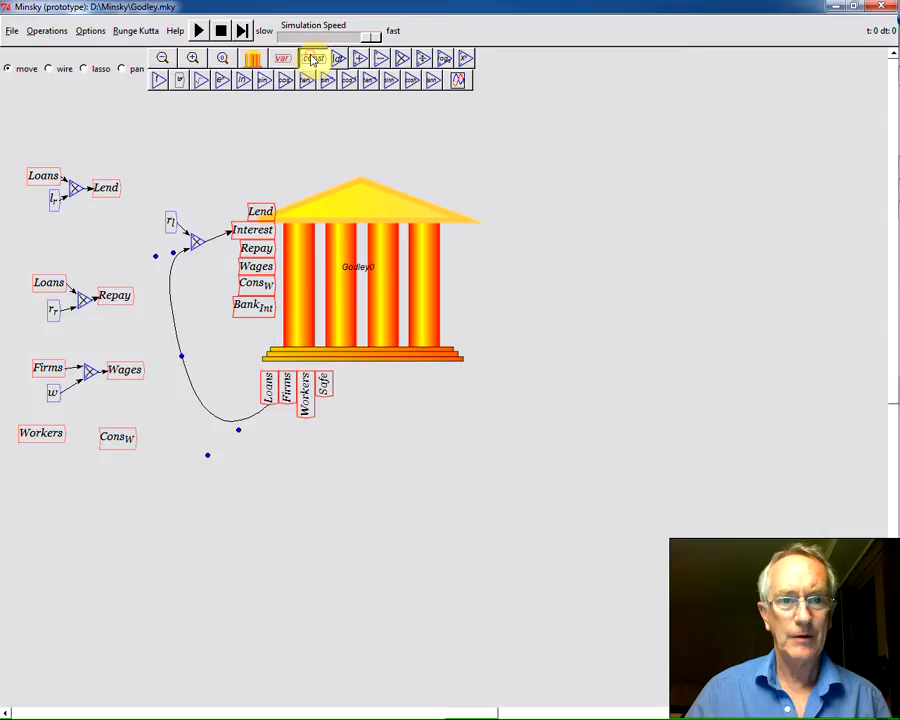
- Create the workers' consumption constant c_w = 20 so Cons_W equals Workers × c_w
click(314, 58)
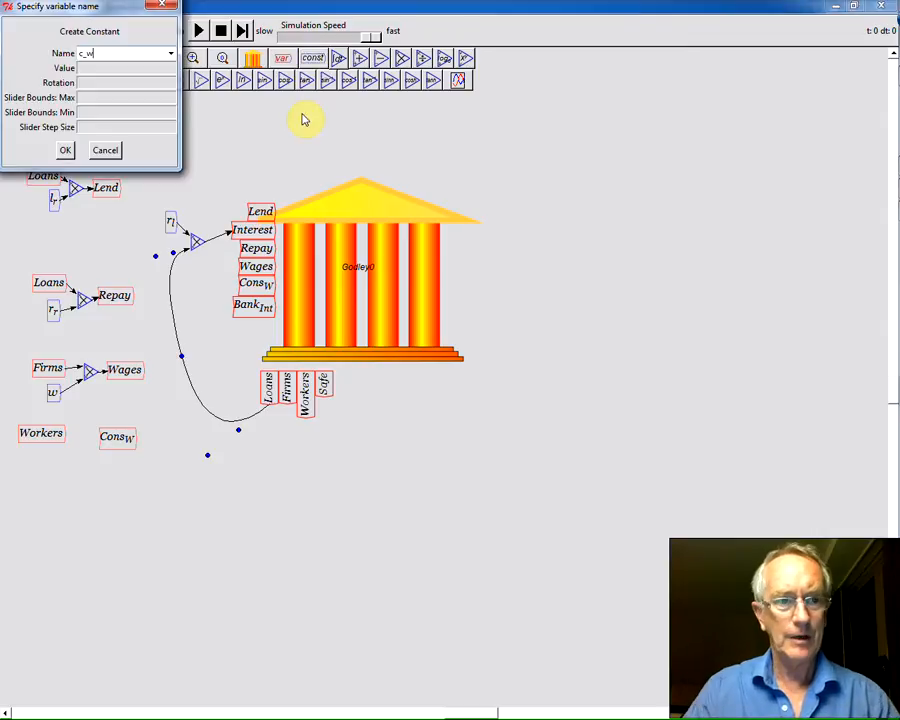
text(20)
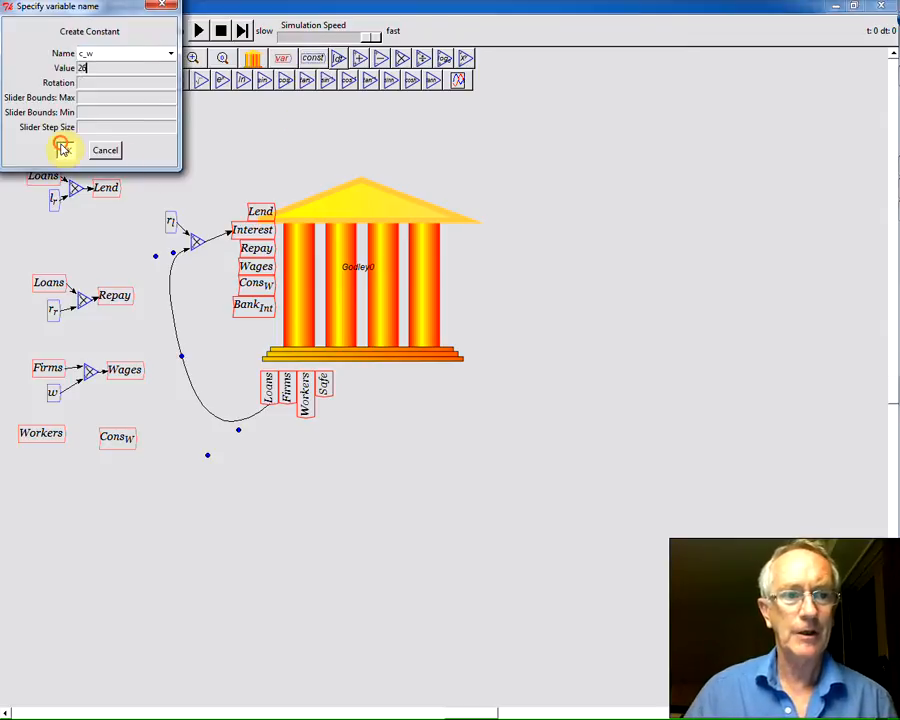
click(62, 148)
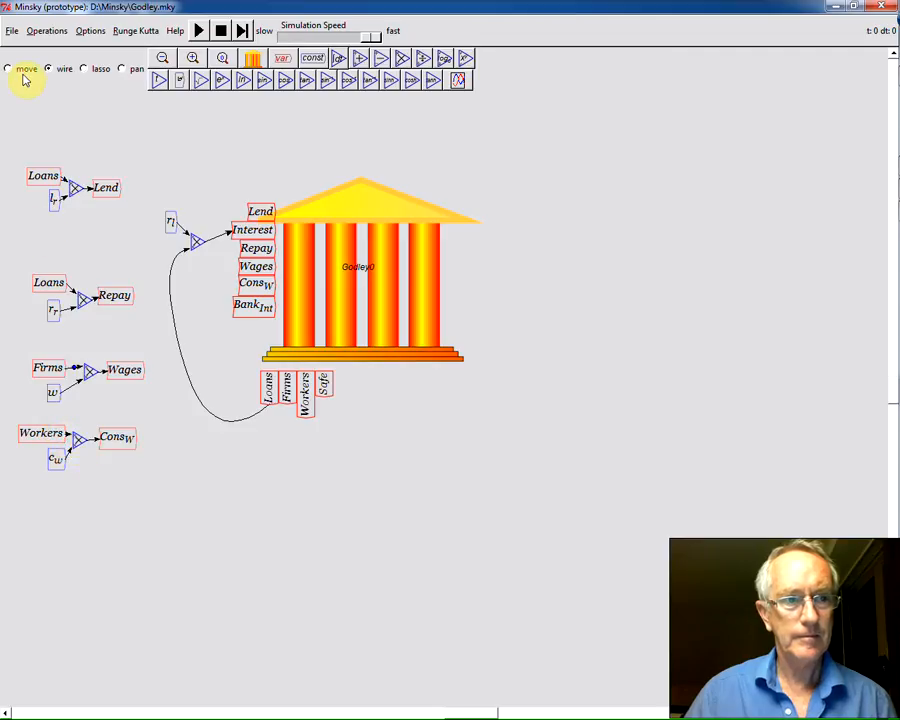
right_click(322, 384)
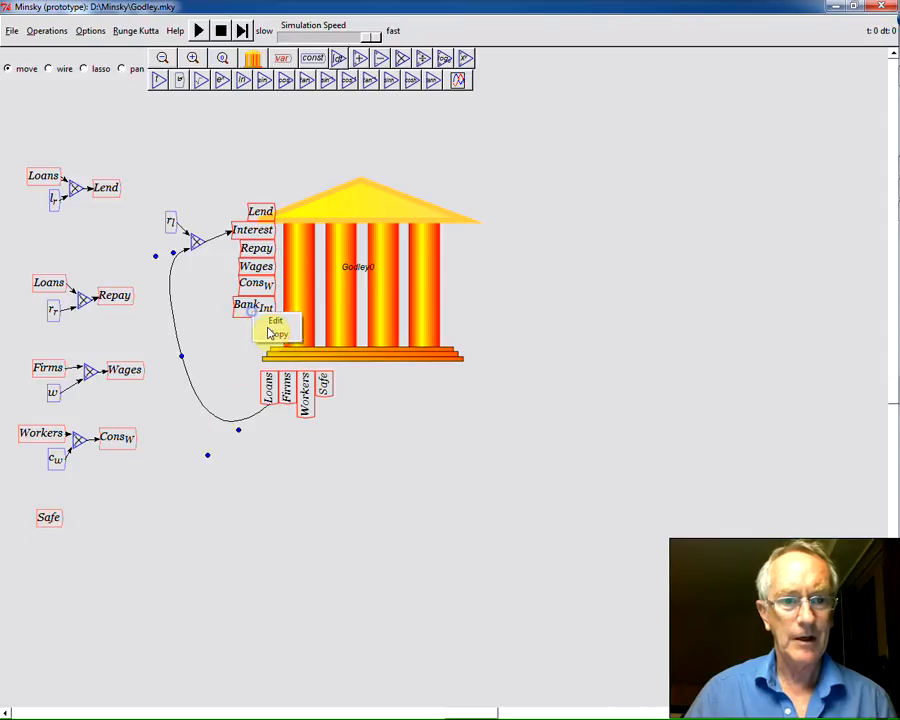
- Place Bank_Int beside Safe and create constant c_b = 1 so Bank_Int equals Safe × c_b
drag(250, 304, 120, 512)
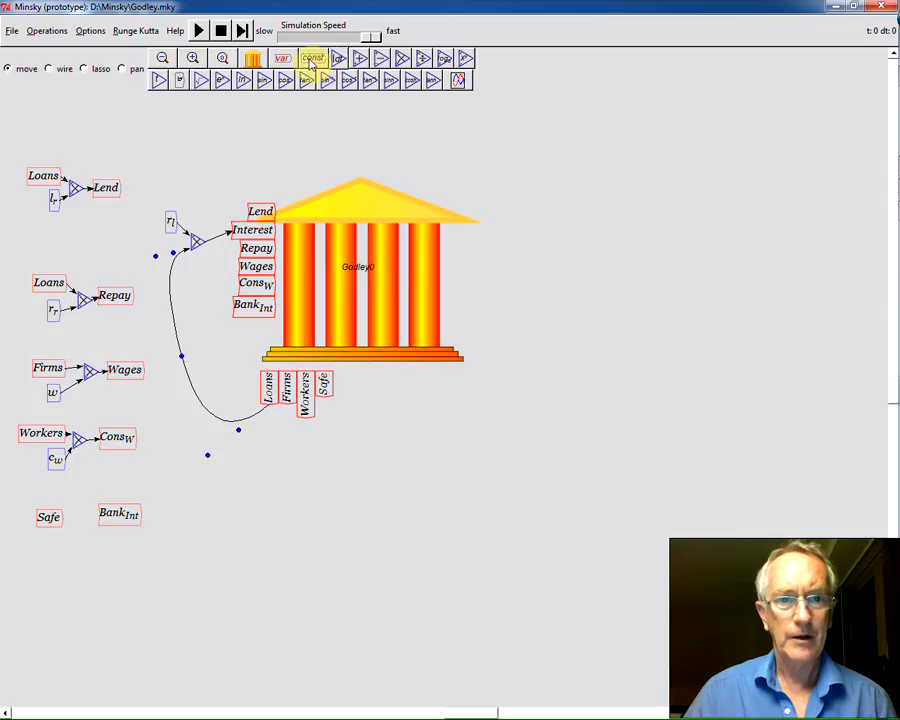
click(312, 58)
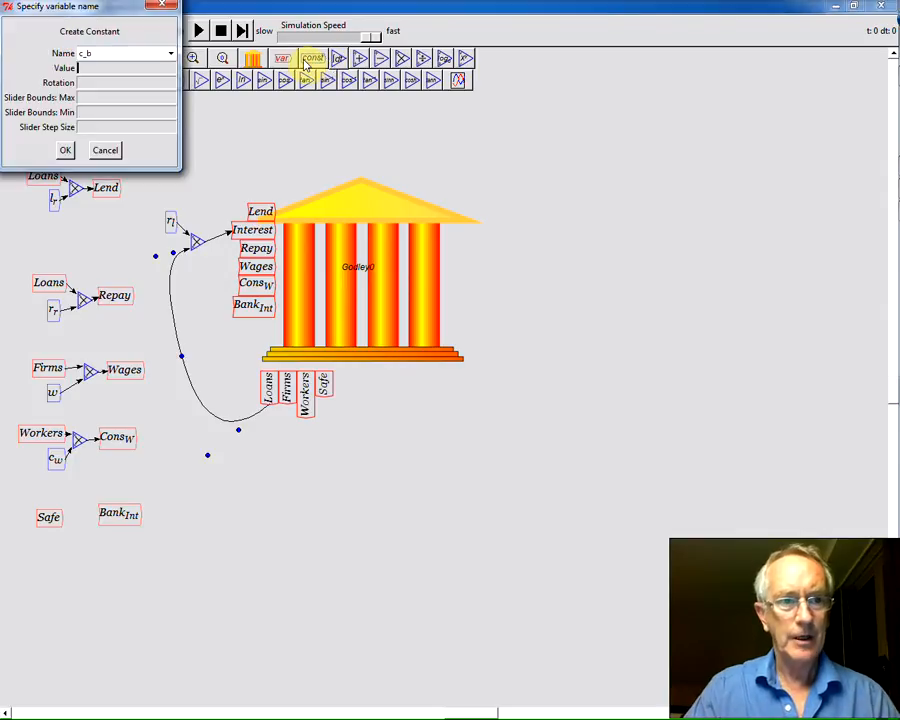
text(1)
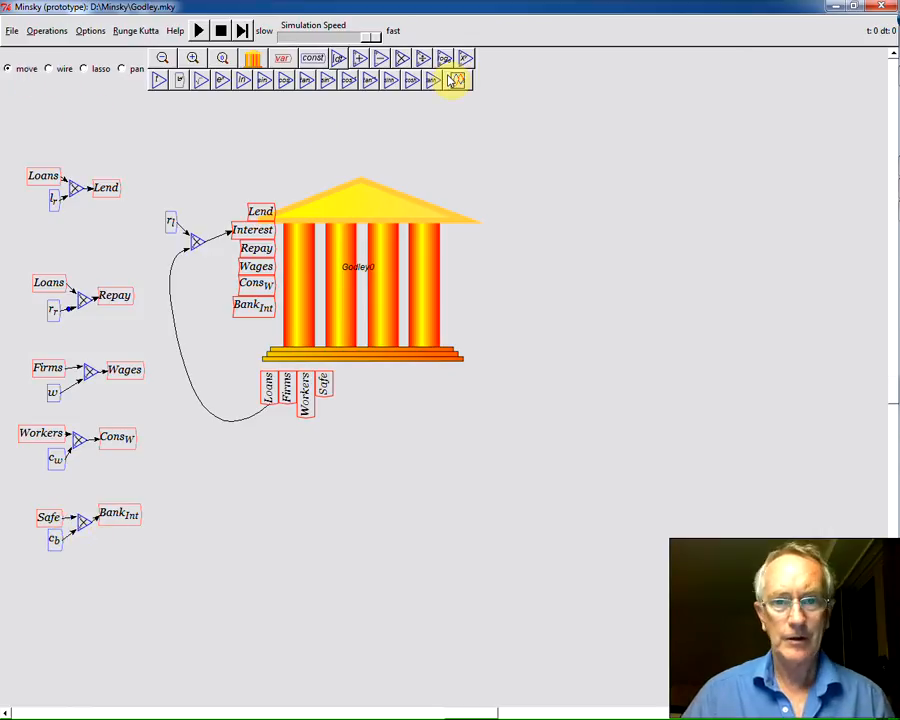
click(456, 80)
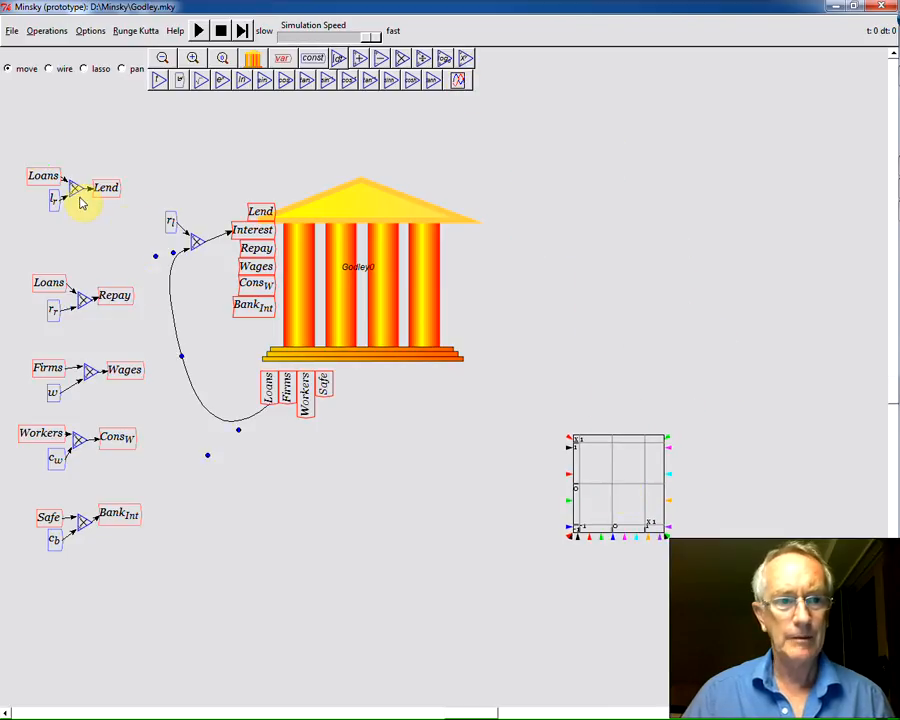
- Copy Loans beside the new plot and enlarge the plot via its Resize option
right_click(76, 188)
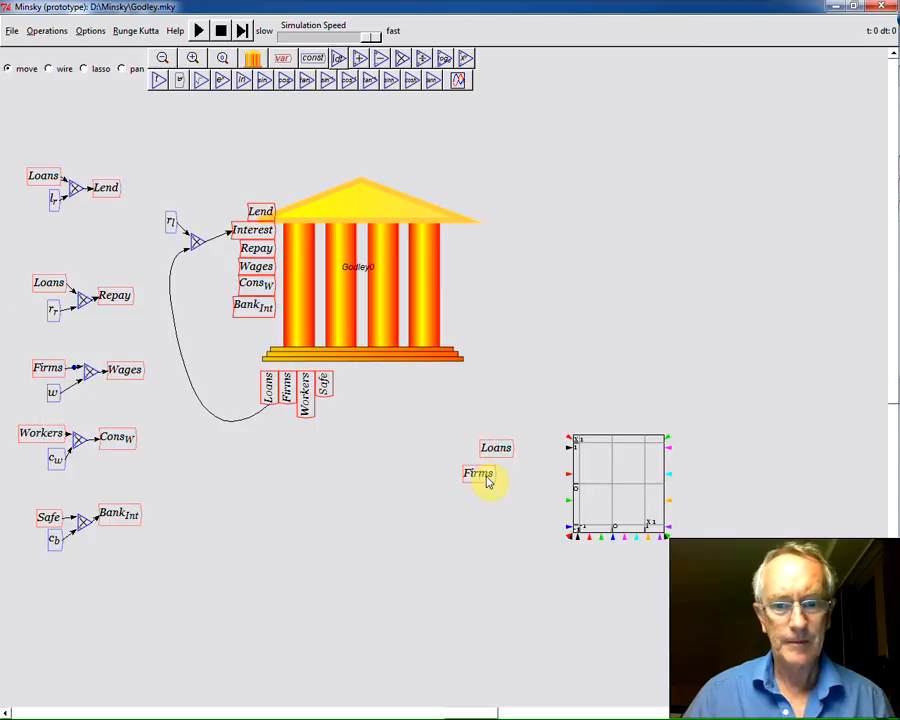
right_click(610, 482)
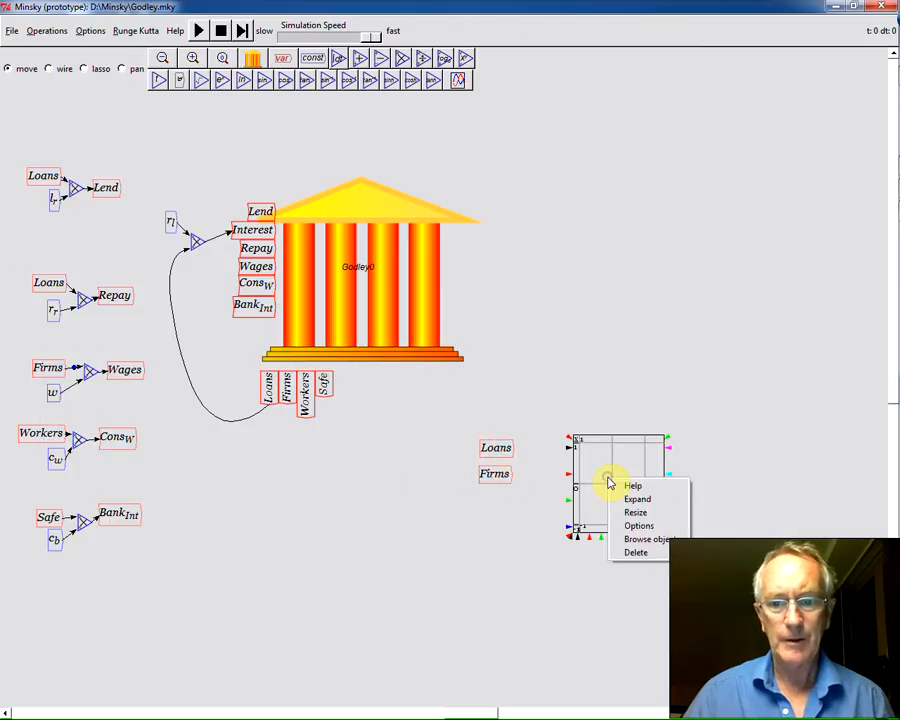
click(636, 498)
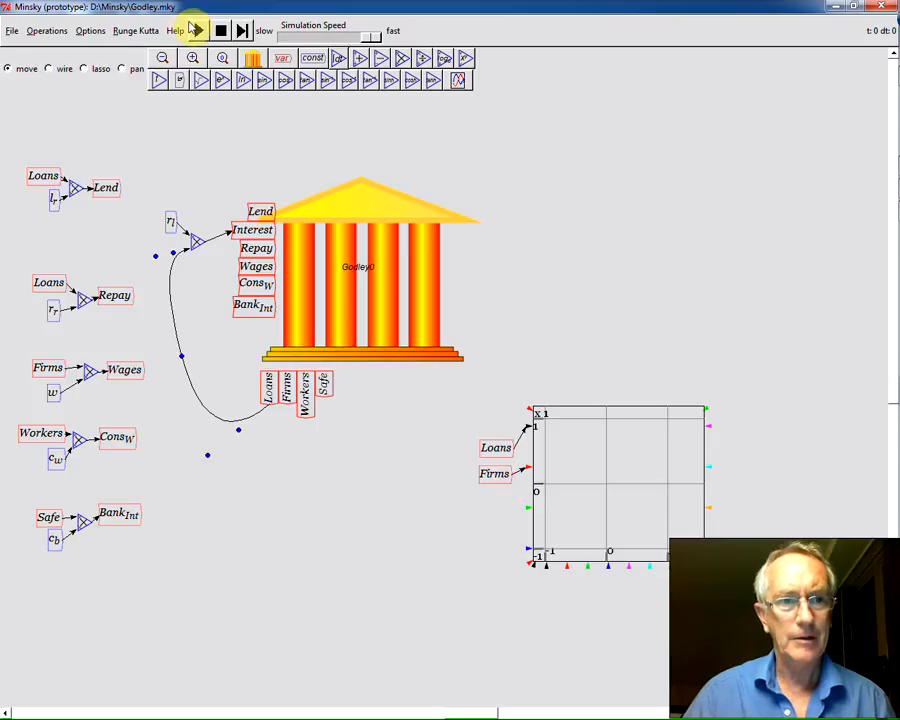
- Run the simulation so Loans and Firms grow, then save the model as GodleySim01
click(200, 30)
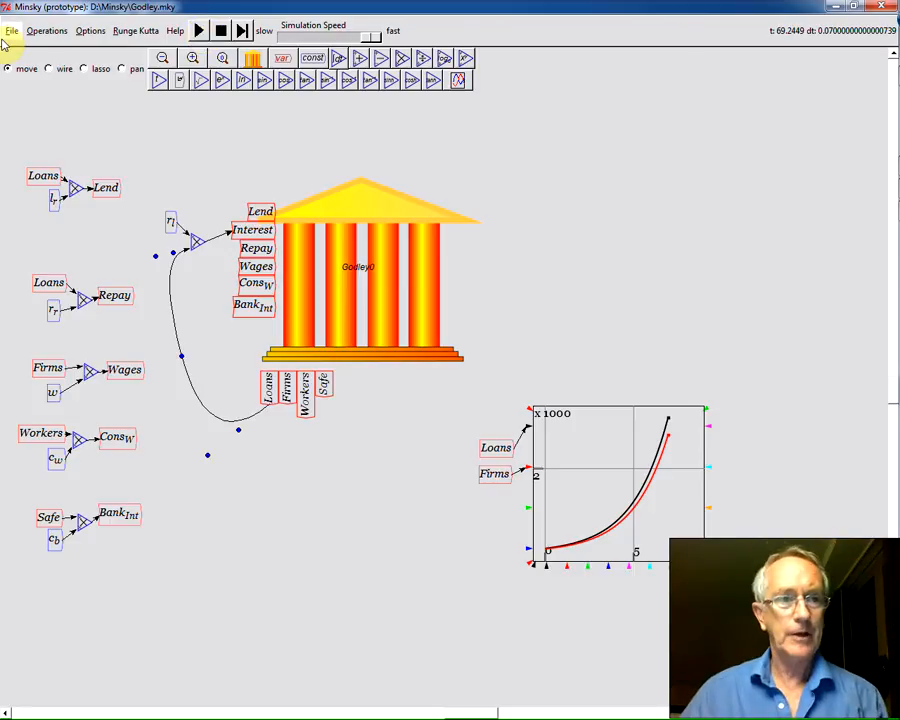
click(12, 30)
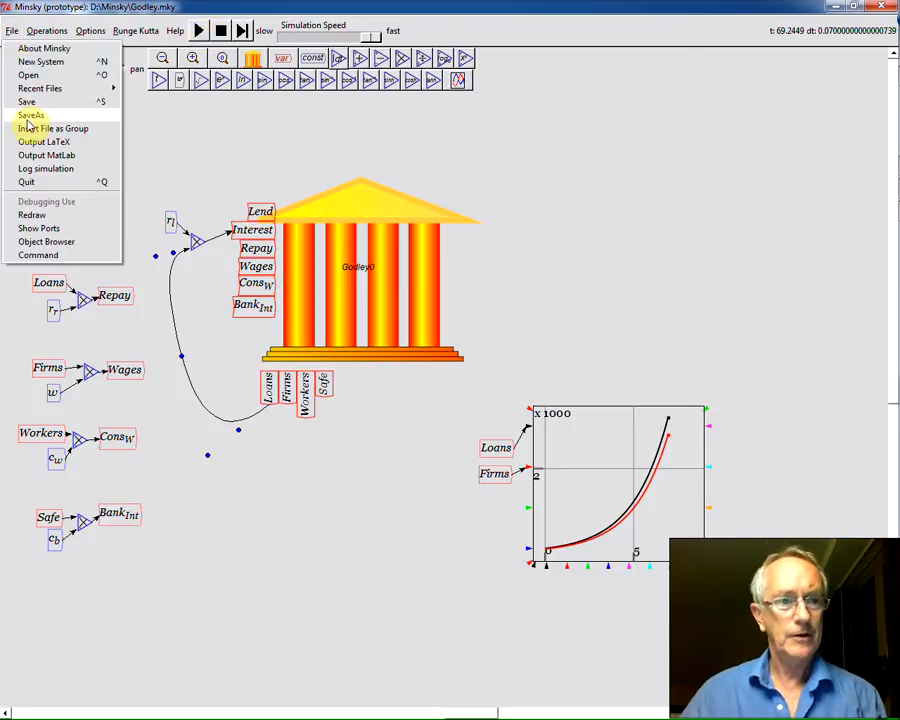
click(32, 114)
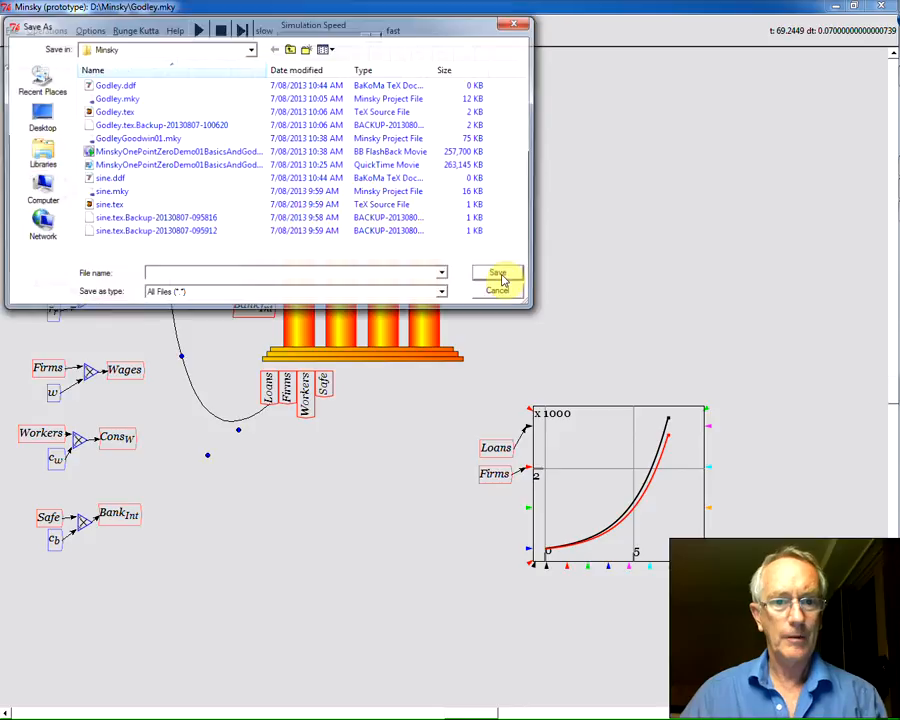
text(GodleySim01)
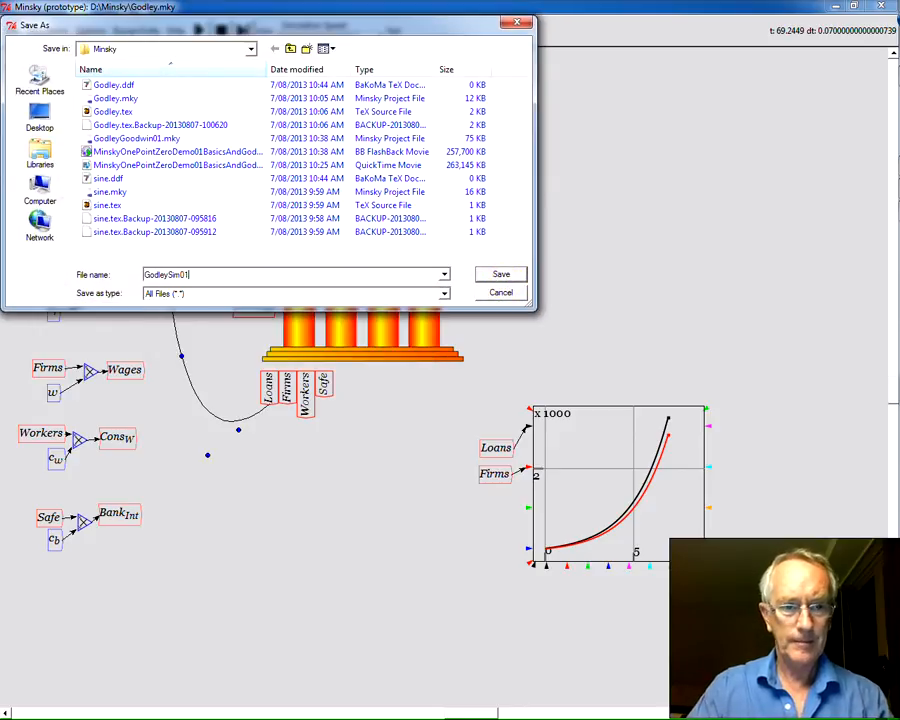
click(500, 274)
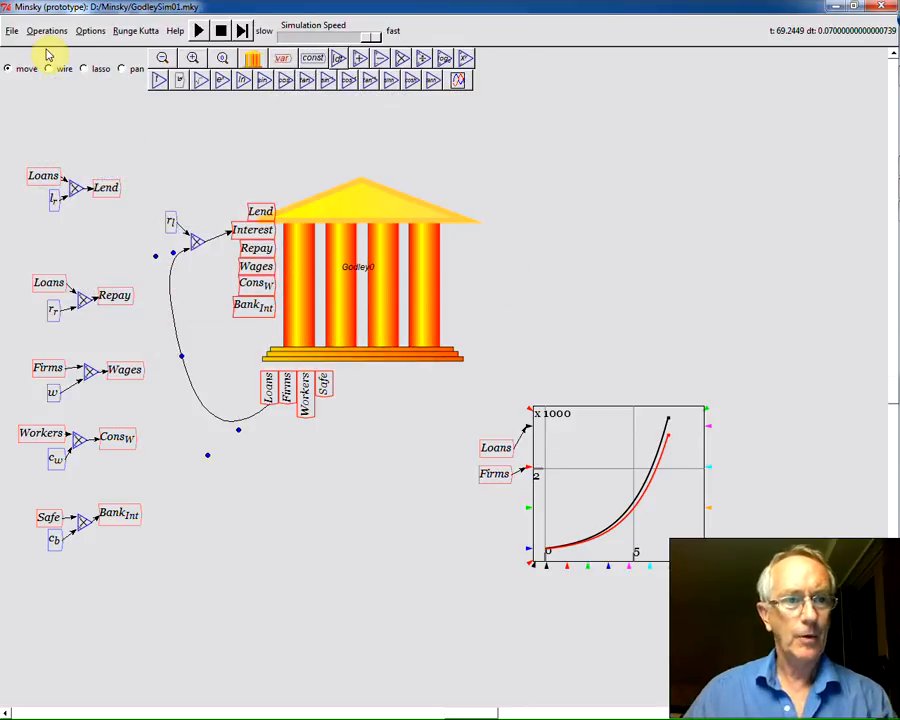
- Export the model's equations as the LaTeX file GodleySim01.tex
click(12, 30)
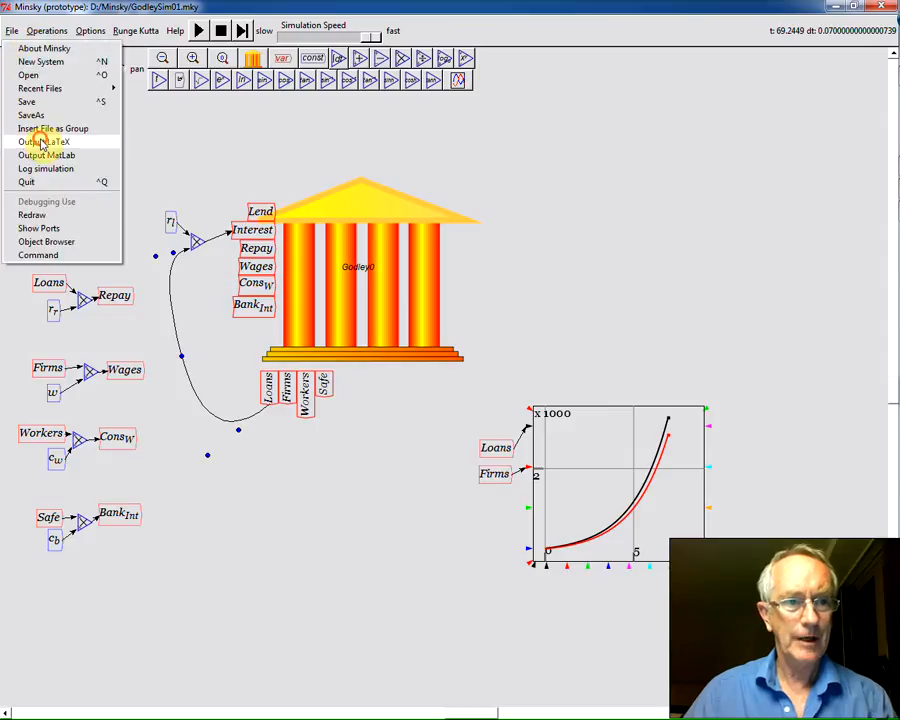
click(28, 100)
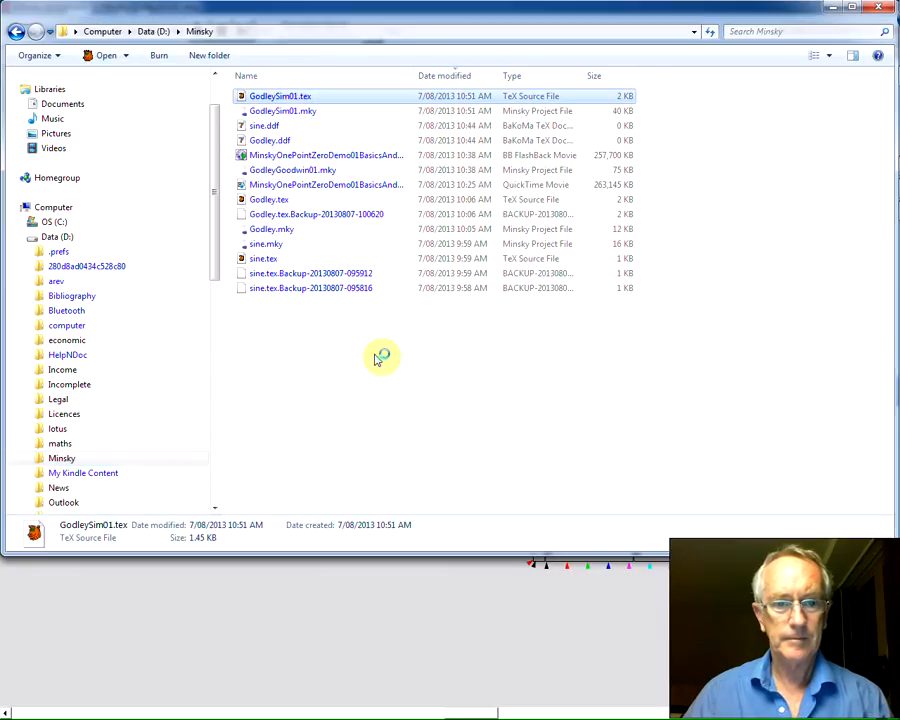
- Open GodleySim01.tex with the default TeX running parameters and review the typeset model equations
double_click(280, 96)
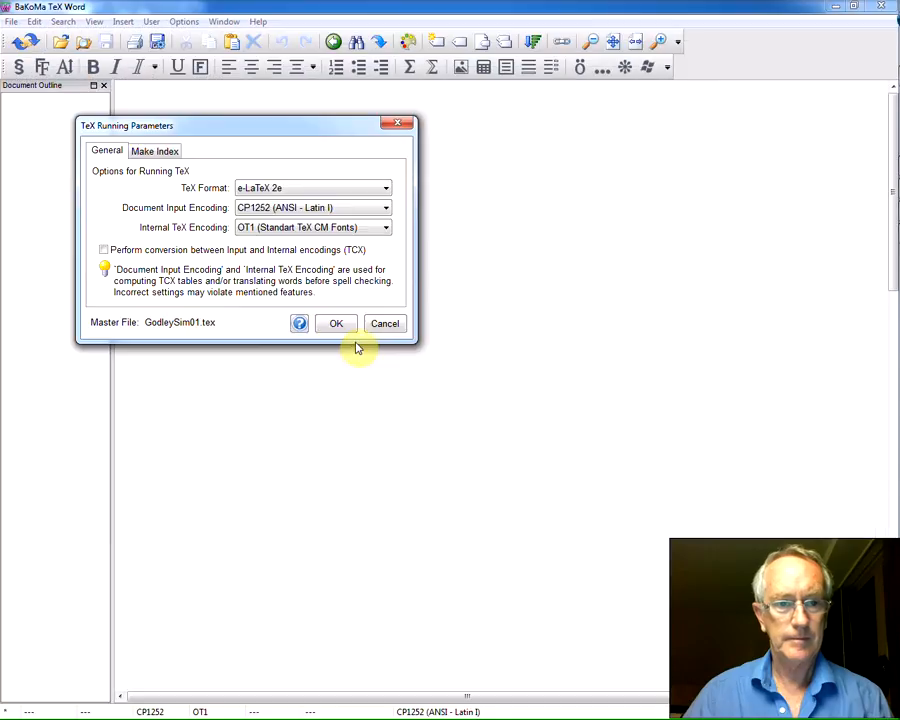
click(336, 324)
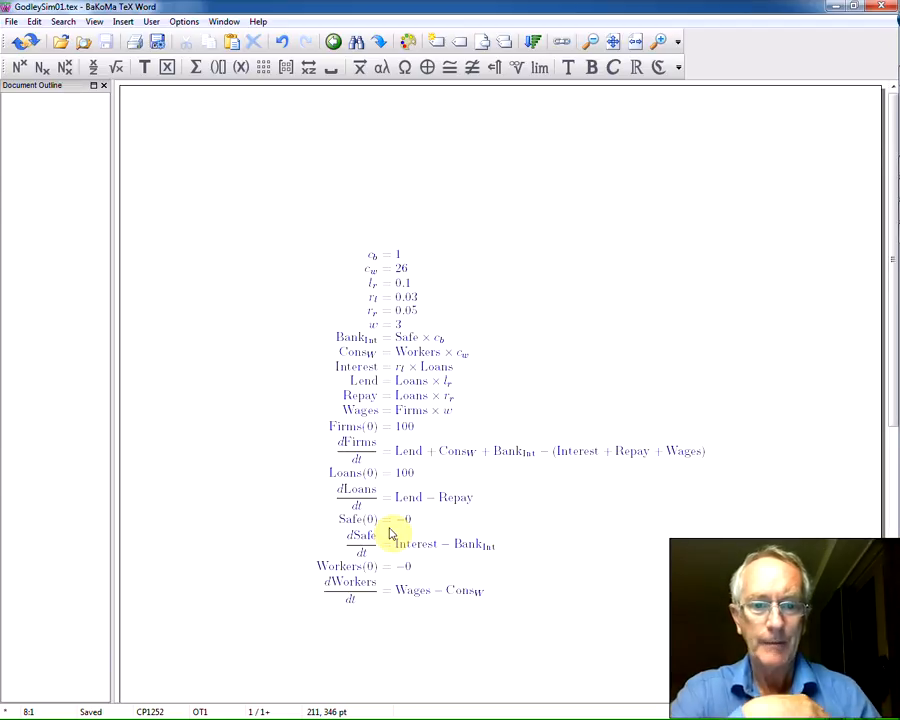
scroll(down, 3)
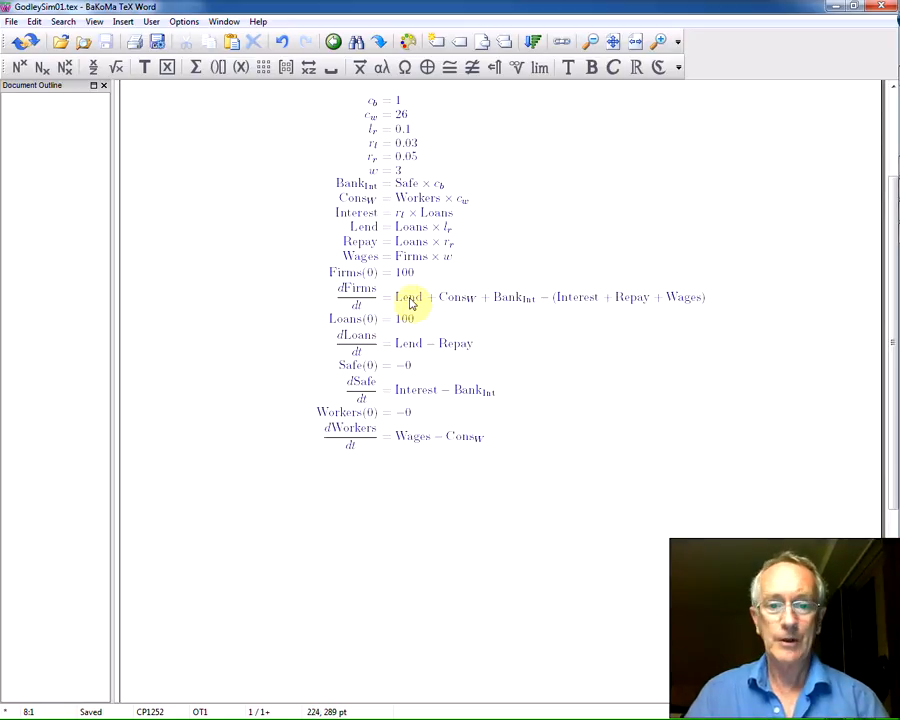
key(alt+tab)
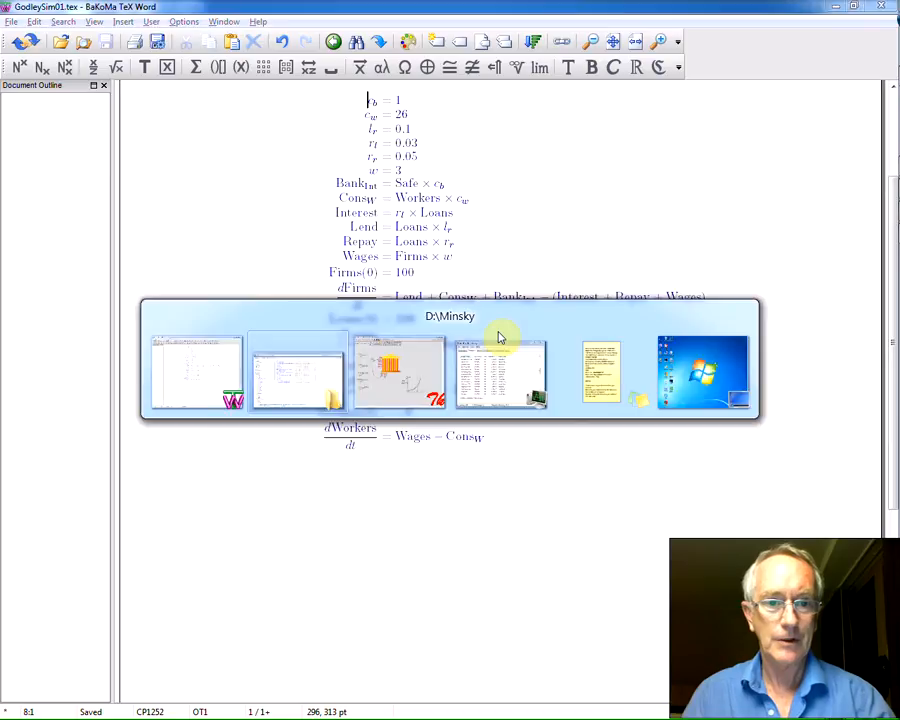
- Bring the Minsky window with the Loans and Firms growth plot back to the front
click(398, 372)
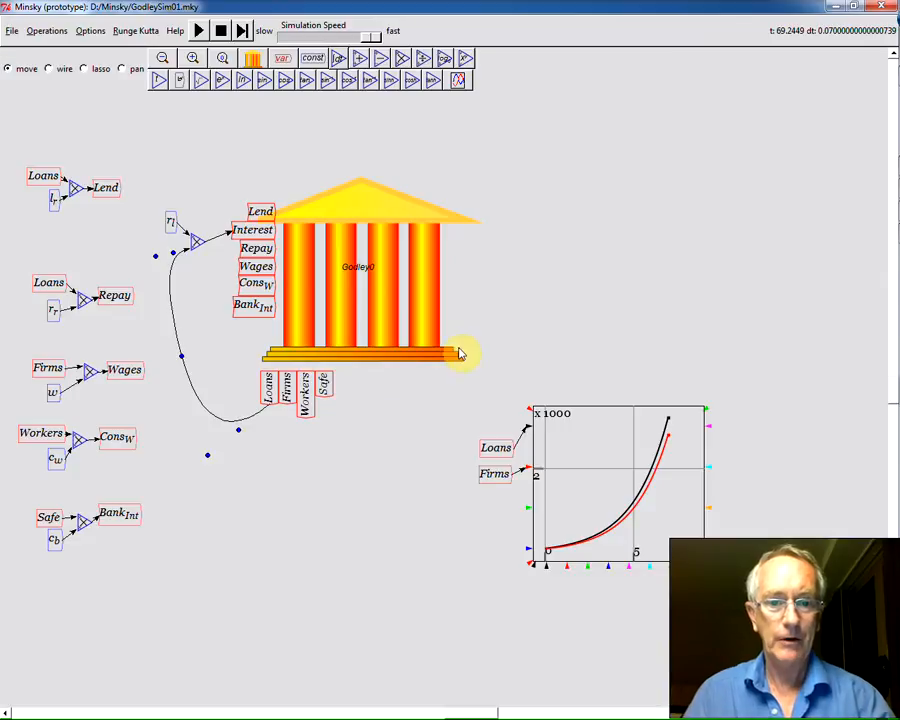
mouse_move(472, 426)
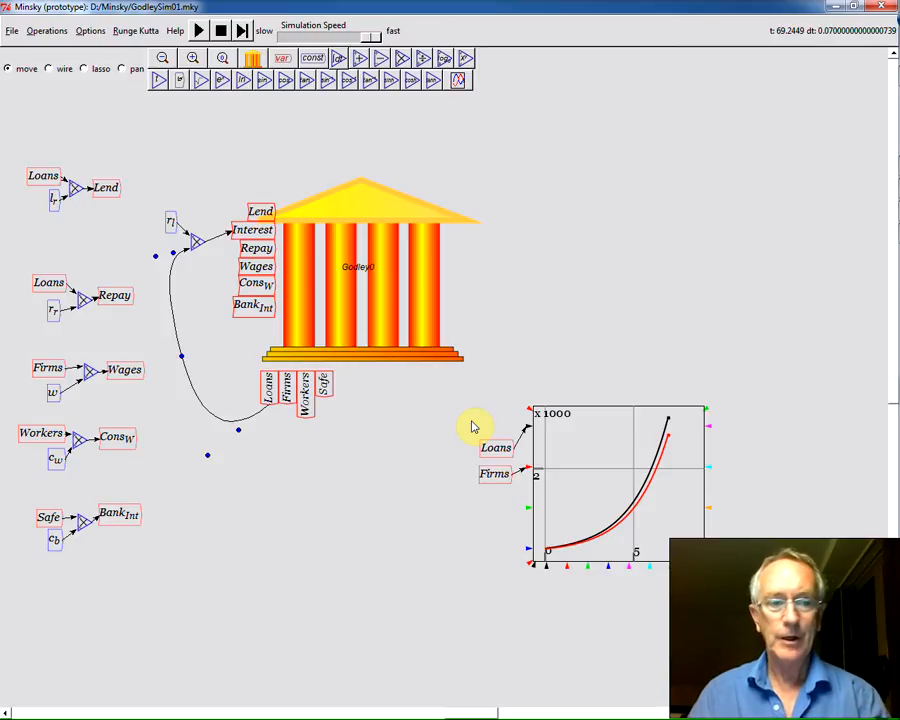
mouse_move(440, 470)
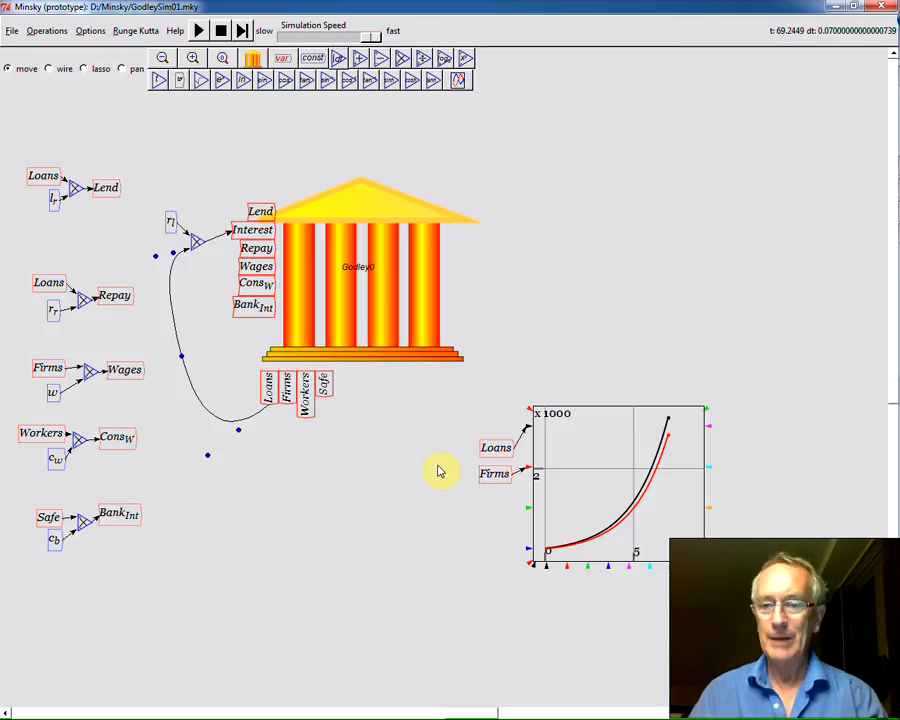